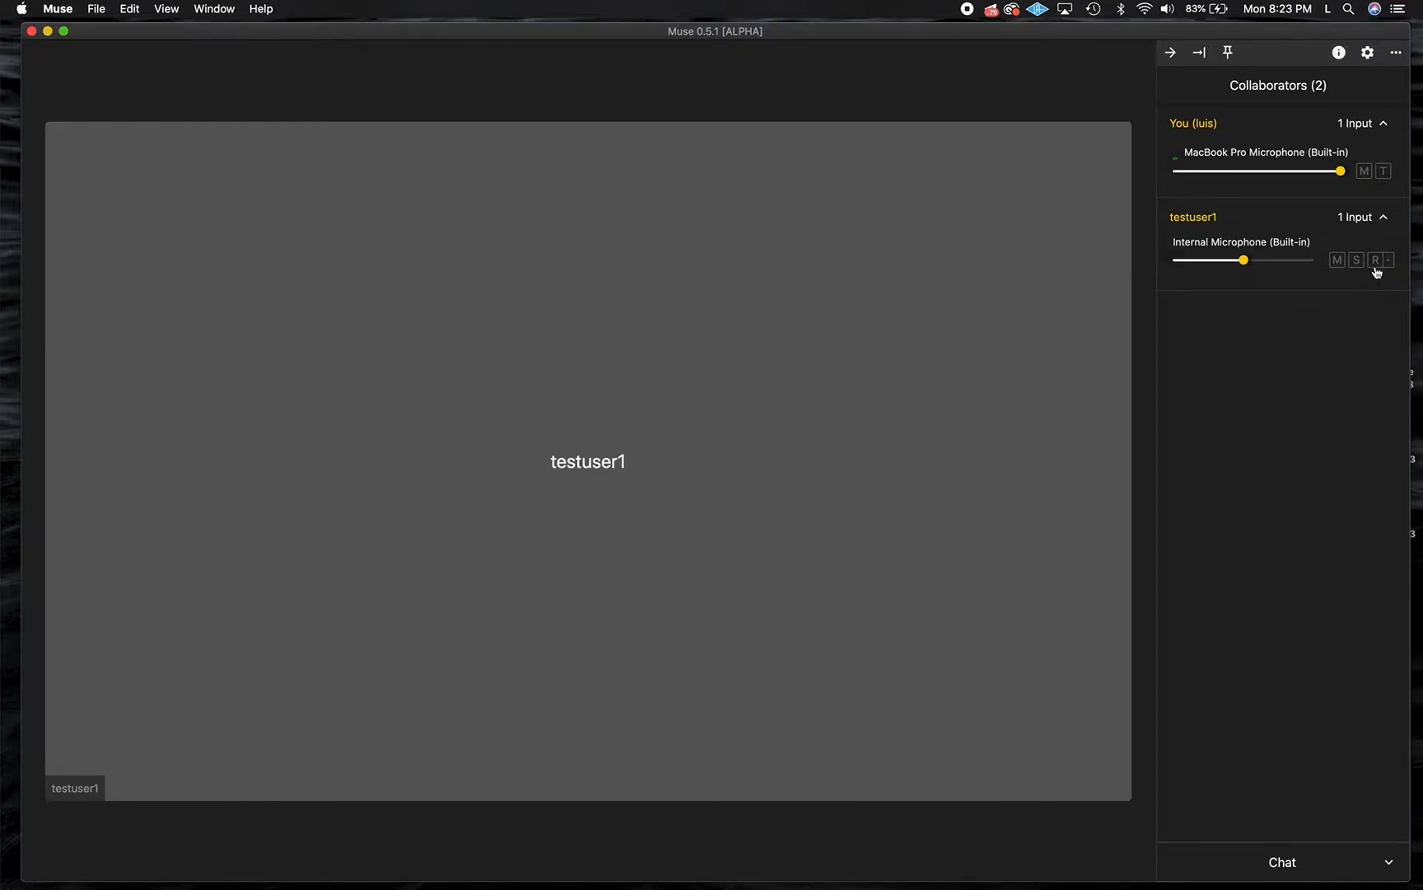
Arm, then disarm testuser1's input and bring up its recording options popover
{"action": "left_click", "coordinate": [1376, 259]}
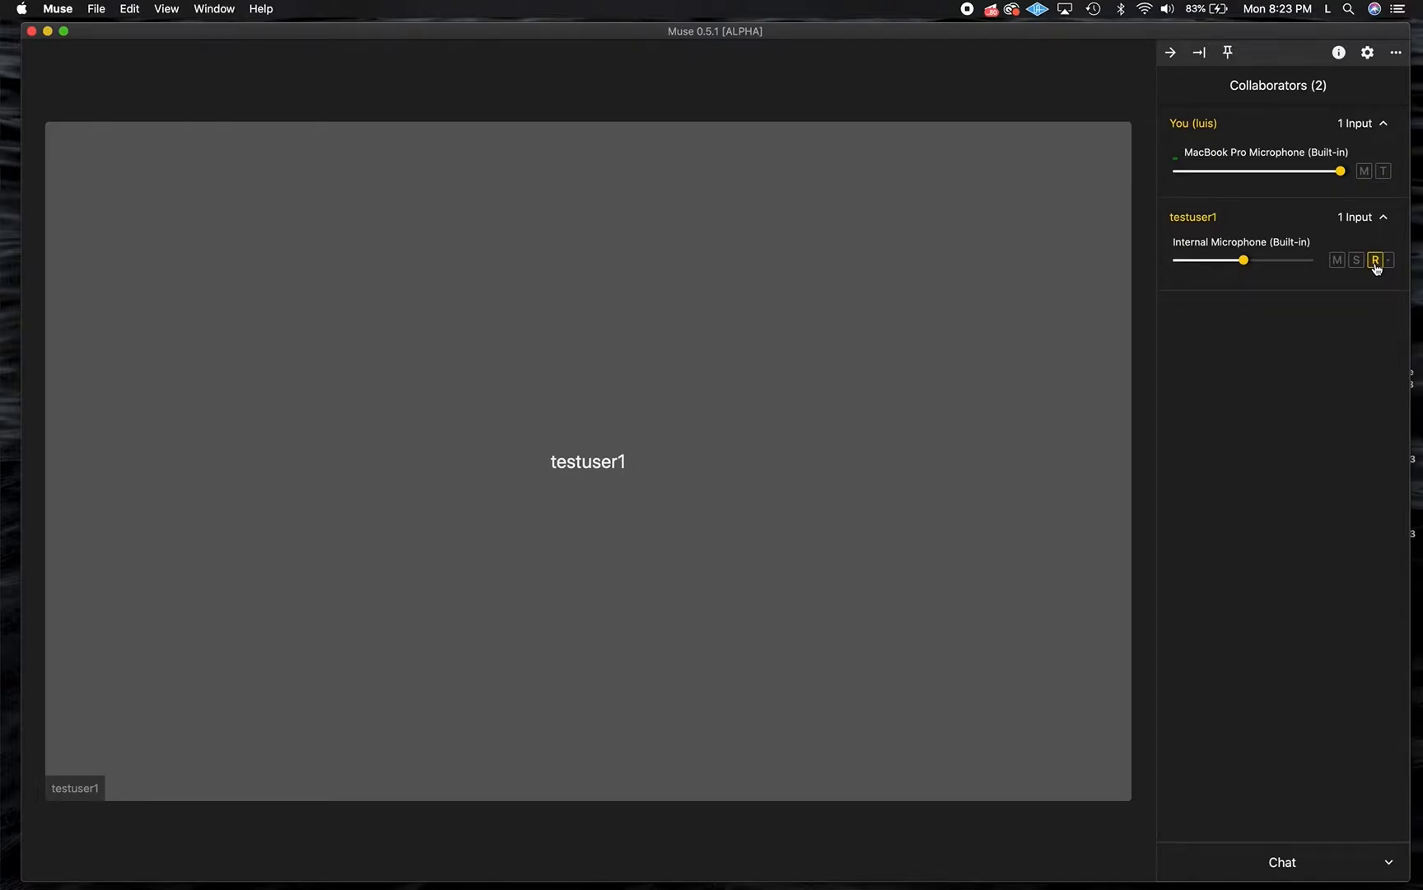
{"action": "left_click", "coordinate": [1375, 259]}
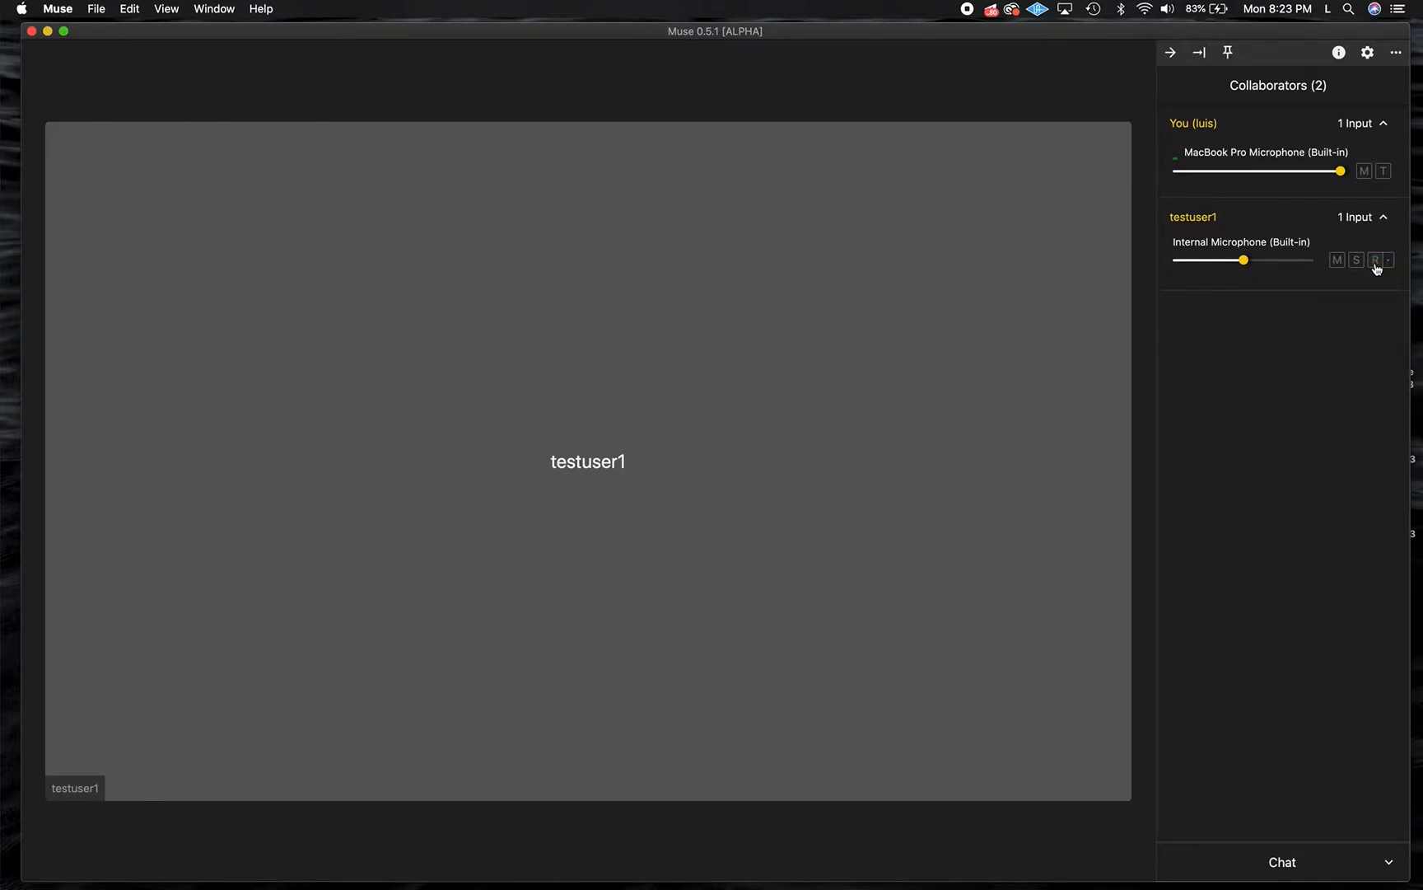
{"action": "left_click", "coordinate": [1391, 260]}
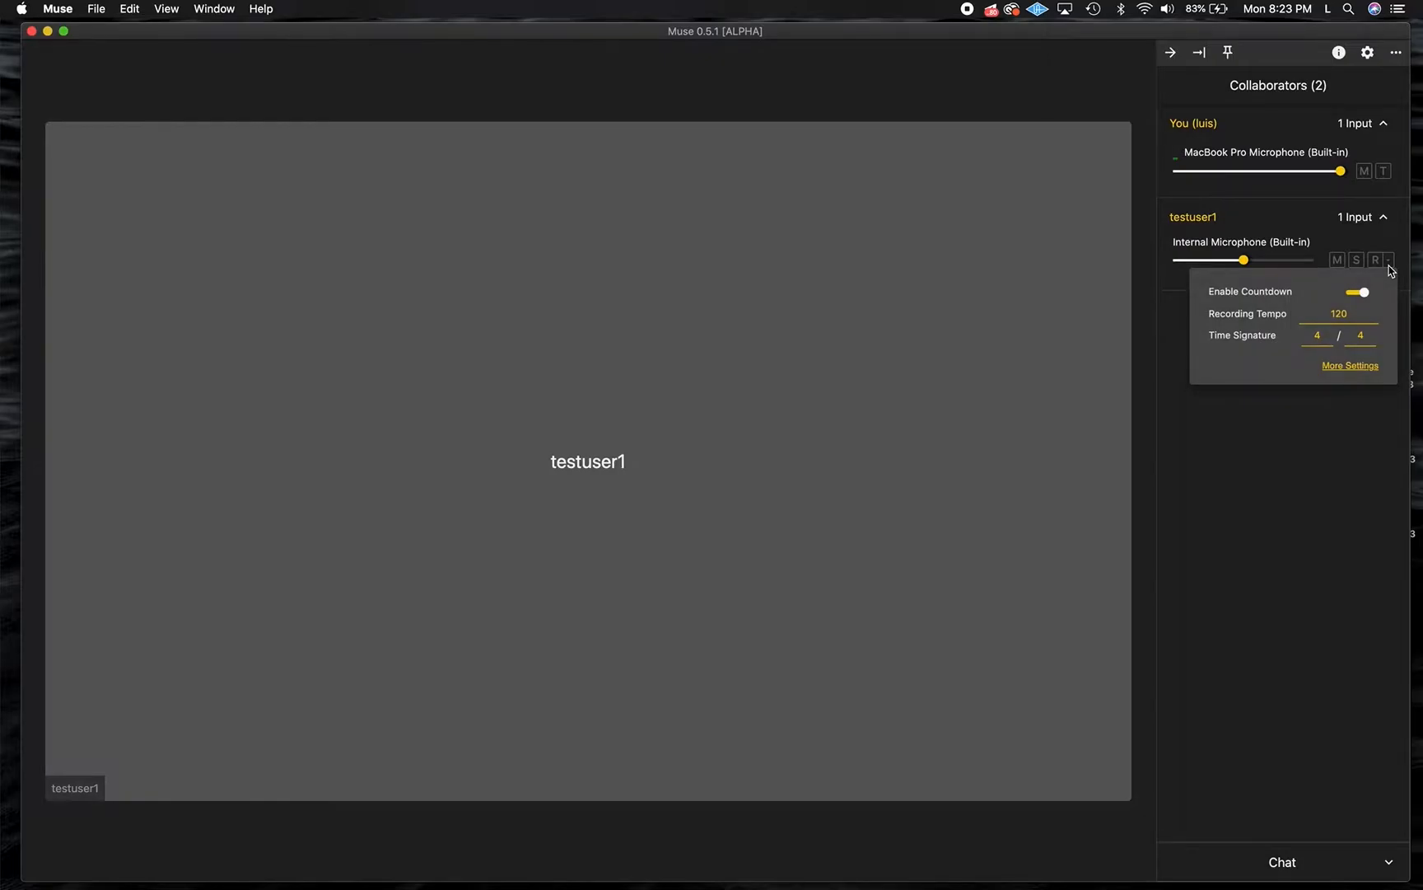
{"action": "left_click", "coordinate": [1388, 261]}
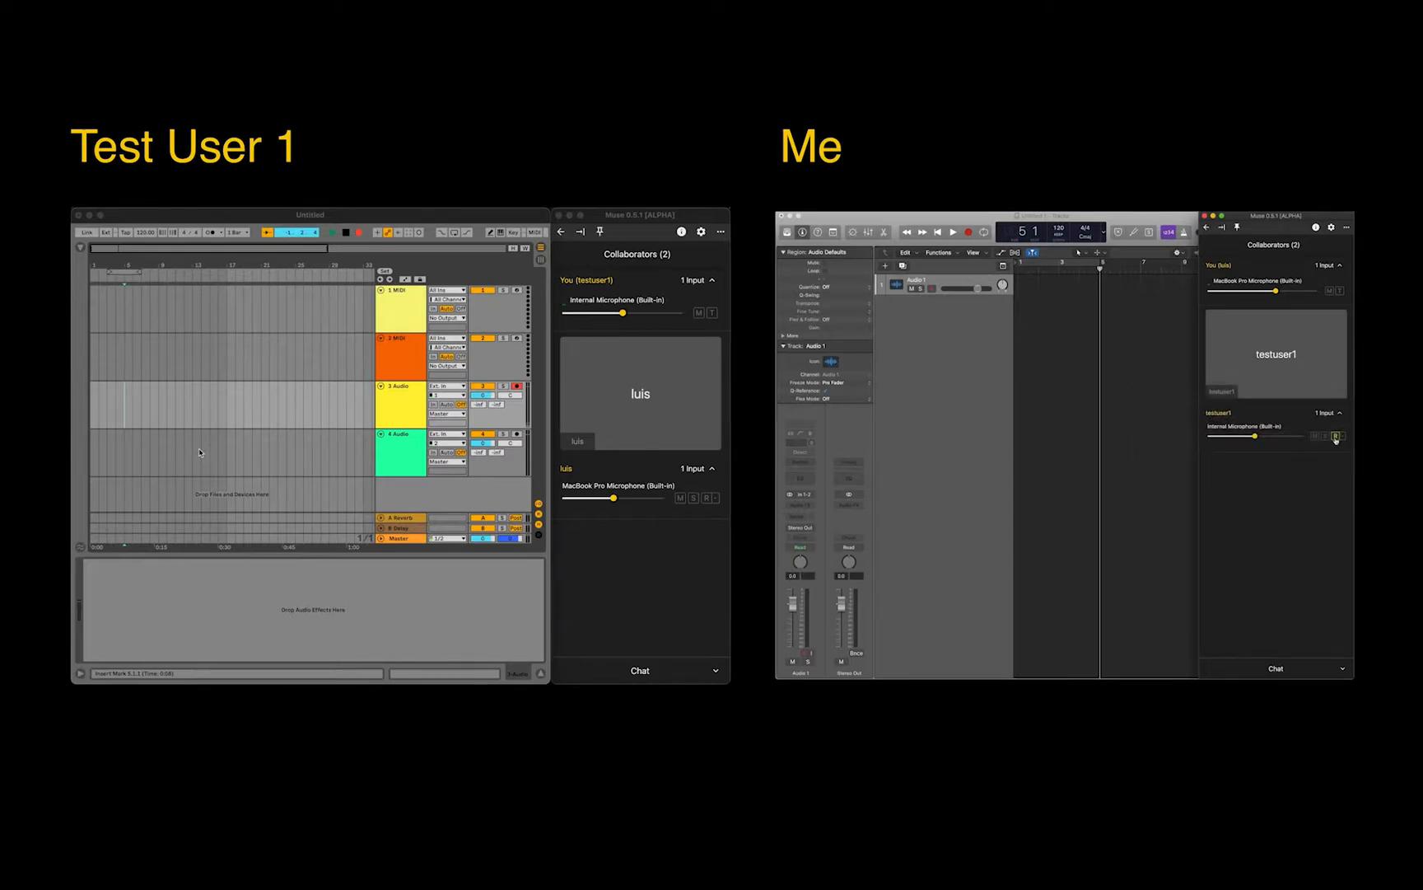
Follow the split-screen demo through to Ableton Live's untitled set
{"action": "left_click", "coordinate": [1335, 436]}
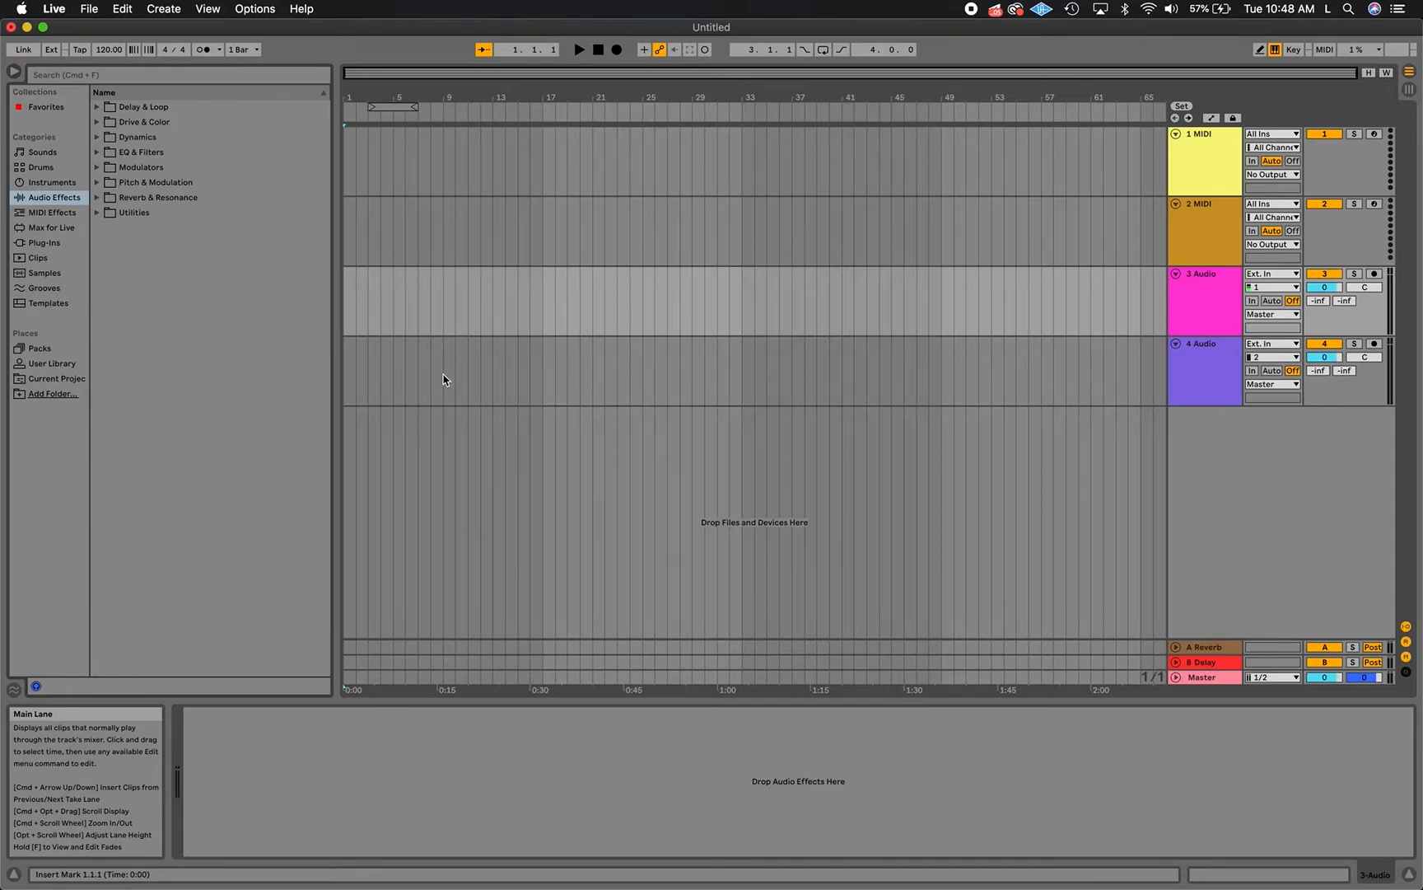
Set Live's audio input device to Muse Recording and feed channels 1/2 into track 3
{"action": "left_click", "coordinate": [57, 9]}
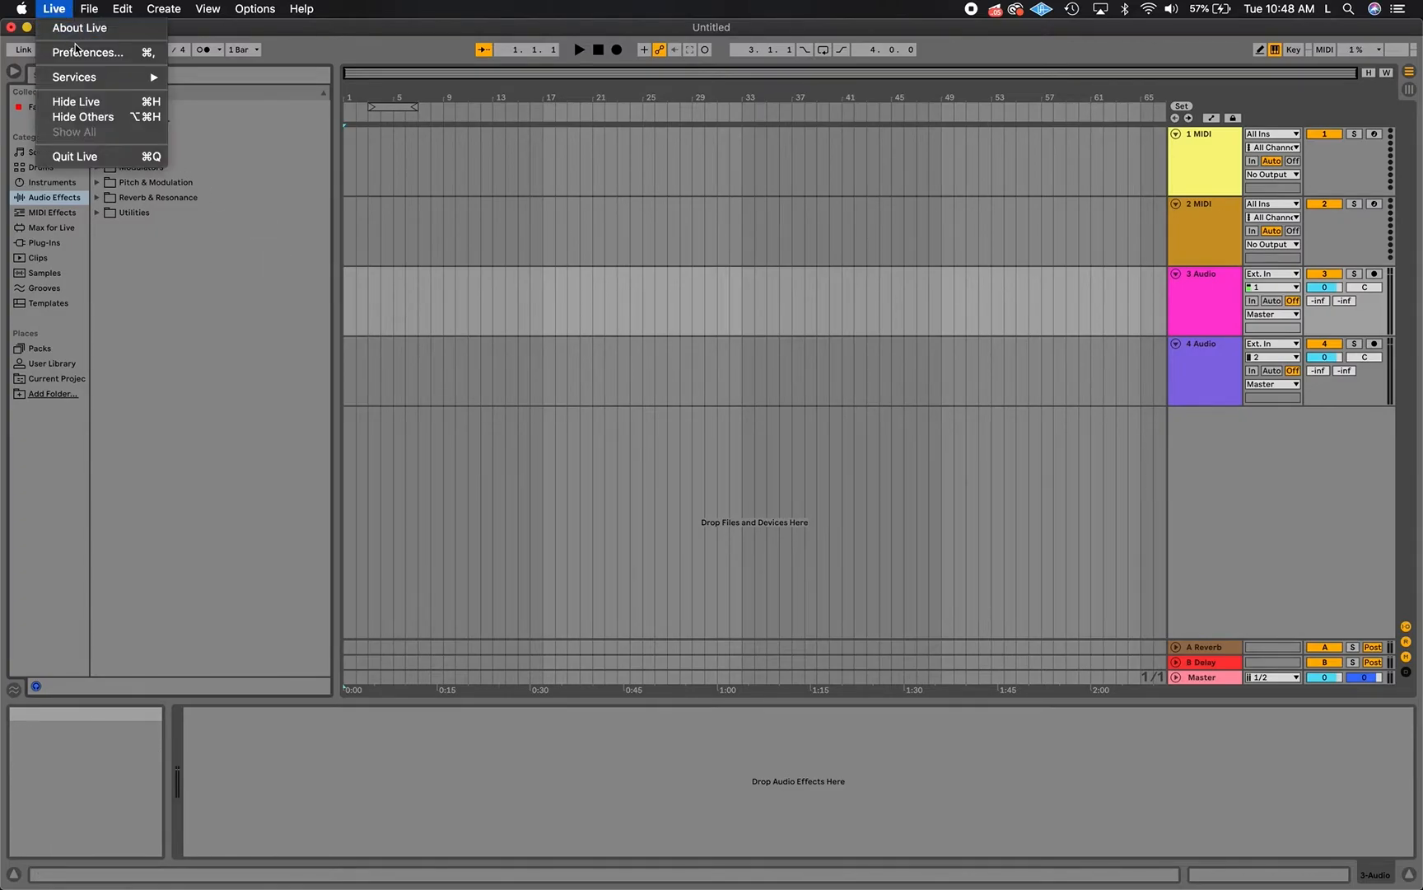
{"action": "left_click", "coordinate": [87, 53]}
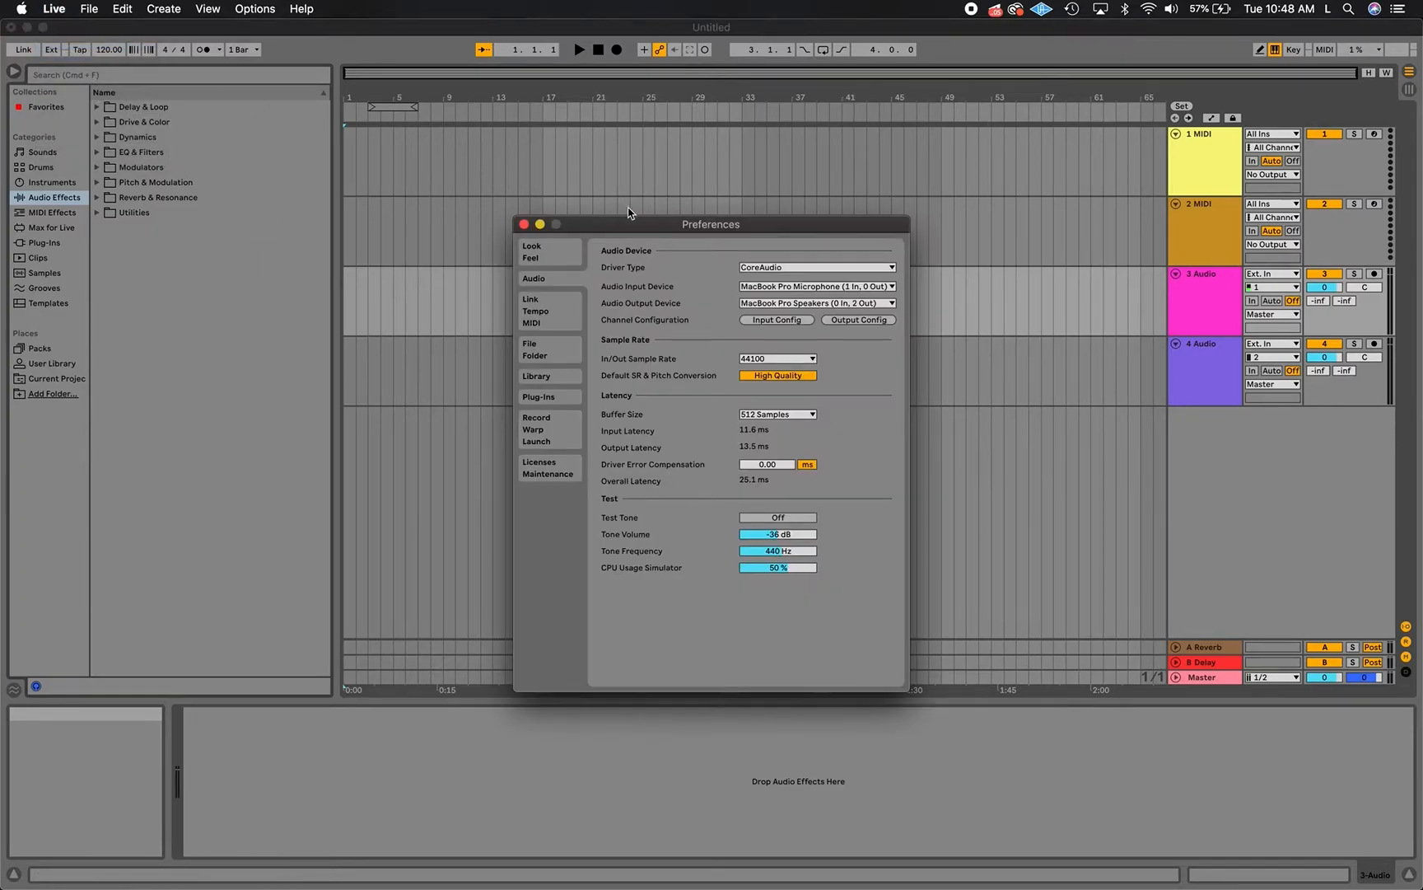
{"action": "left_click", "coordinate": [816, 286]}
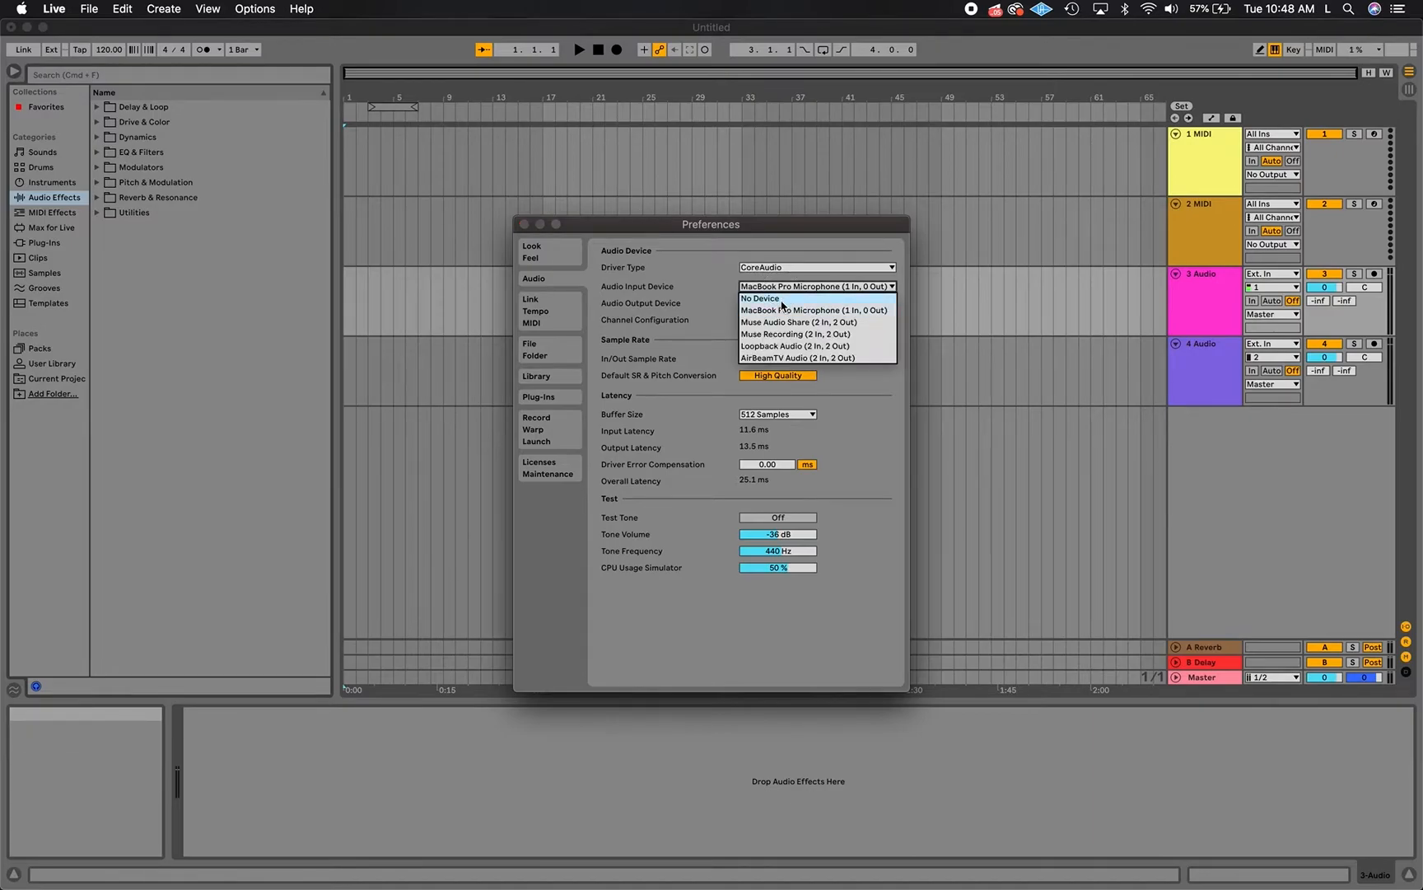
{"action": "left_click", "coordinate": [795, 333]}
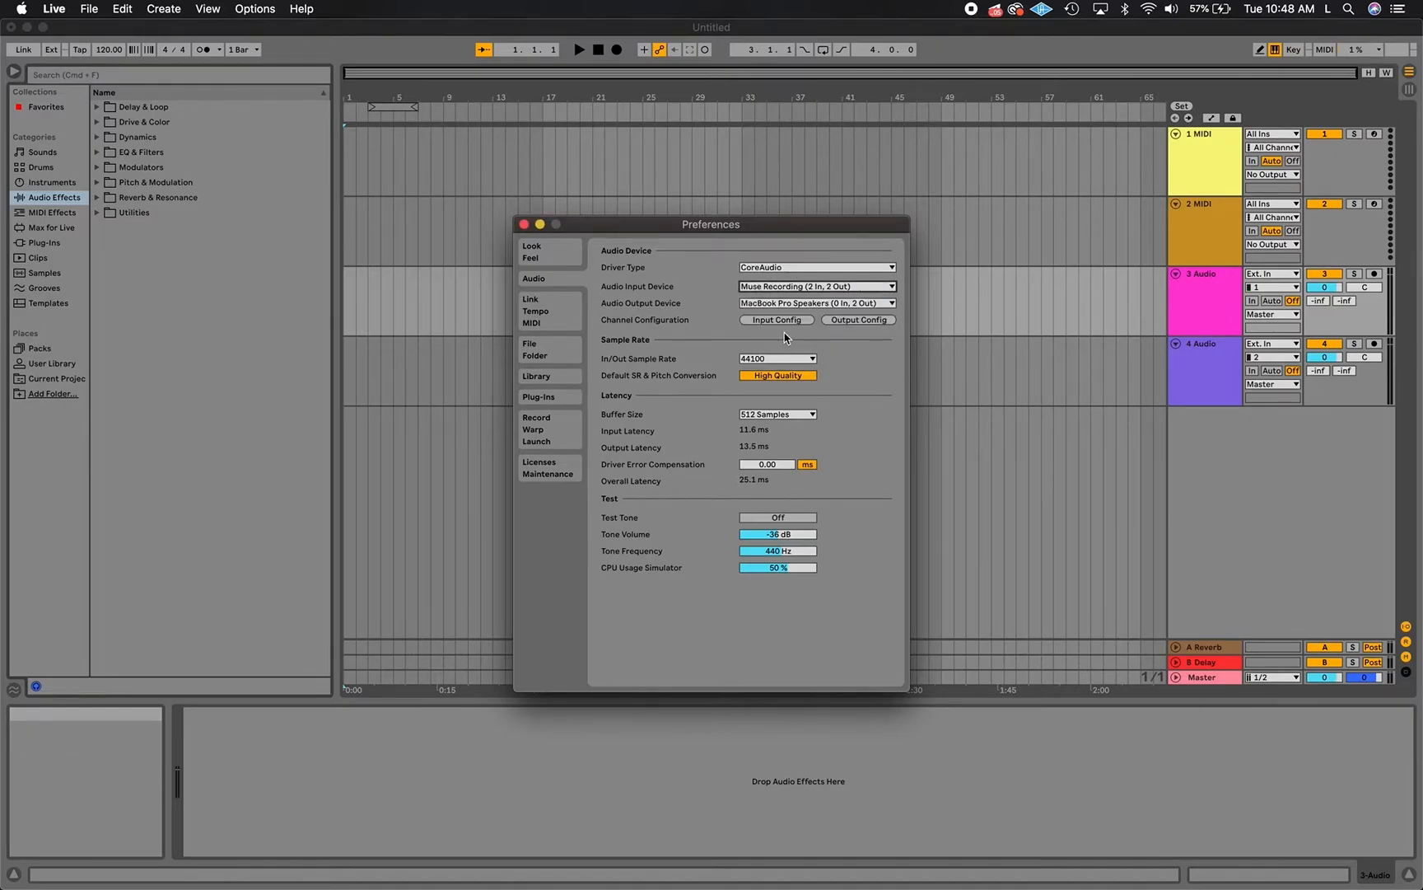
{"action": "left_click", "coordinate": [524, 223]}
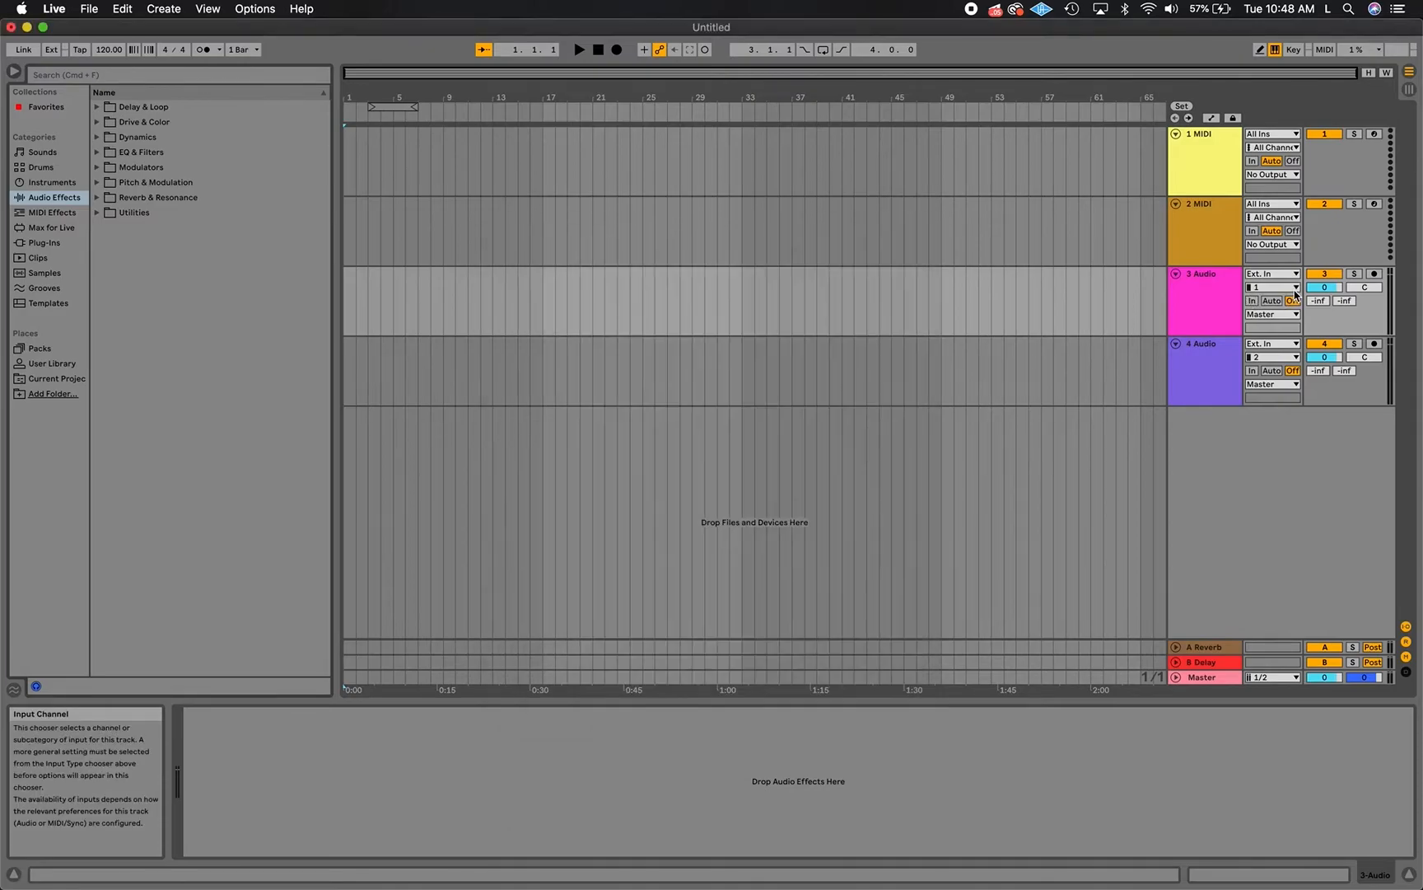
{"action": "left_click", "coordinate": [1272, 285]}
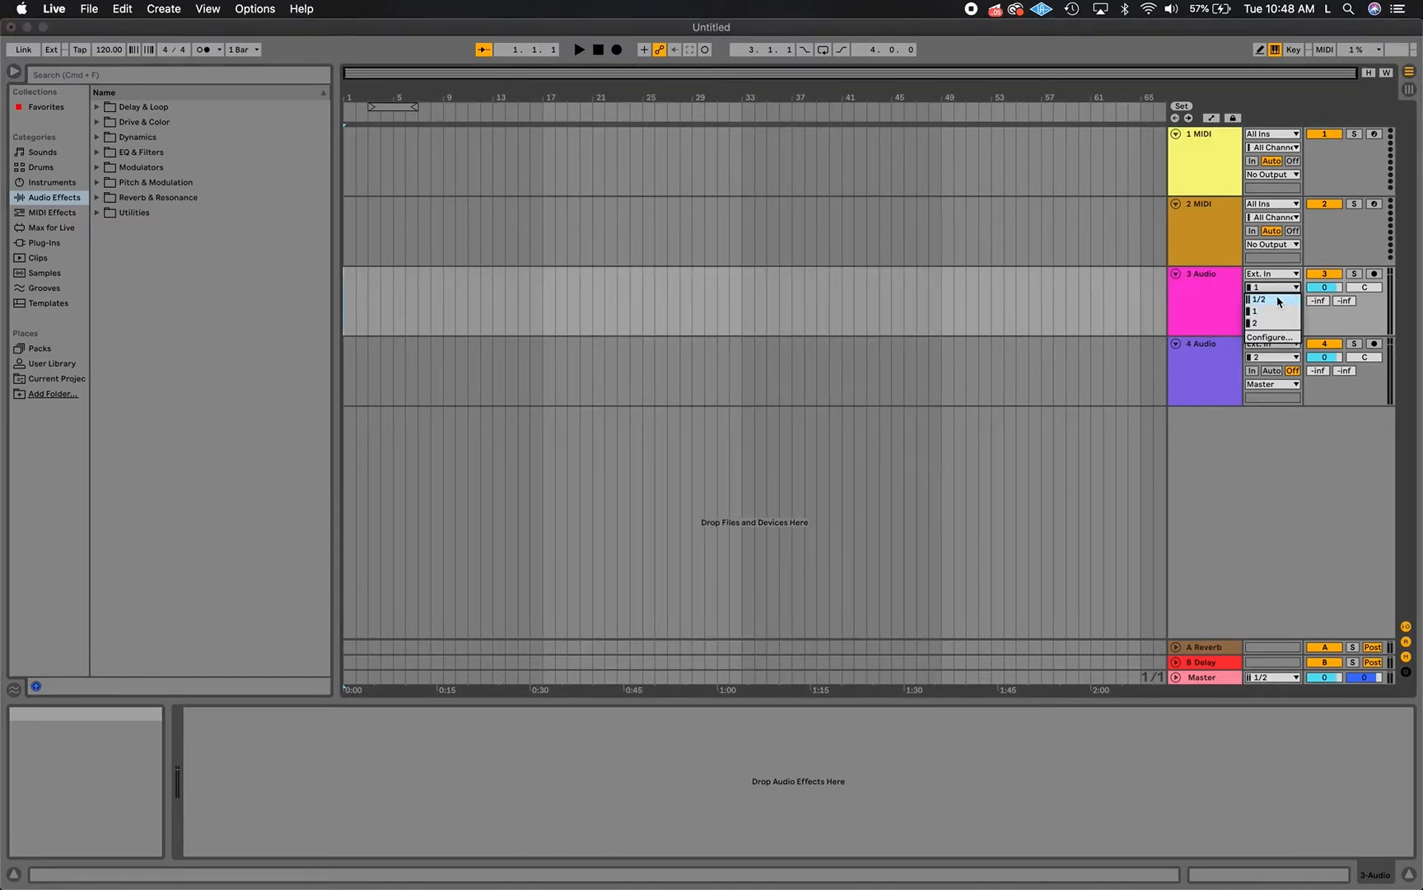
{"action": "left_click", "coordinate": [1371, 274]}
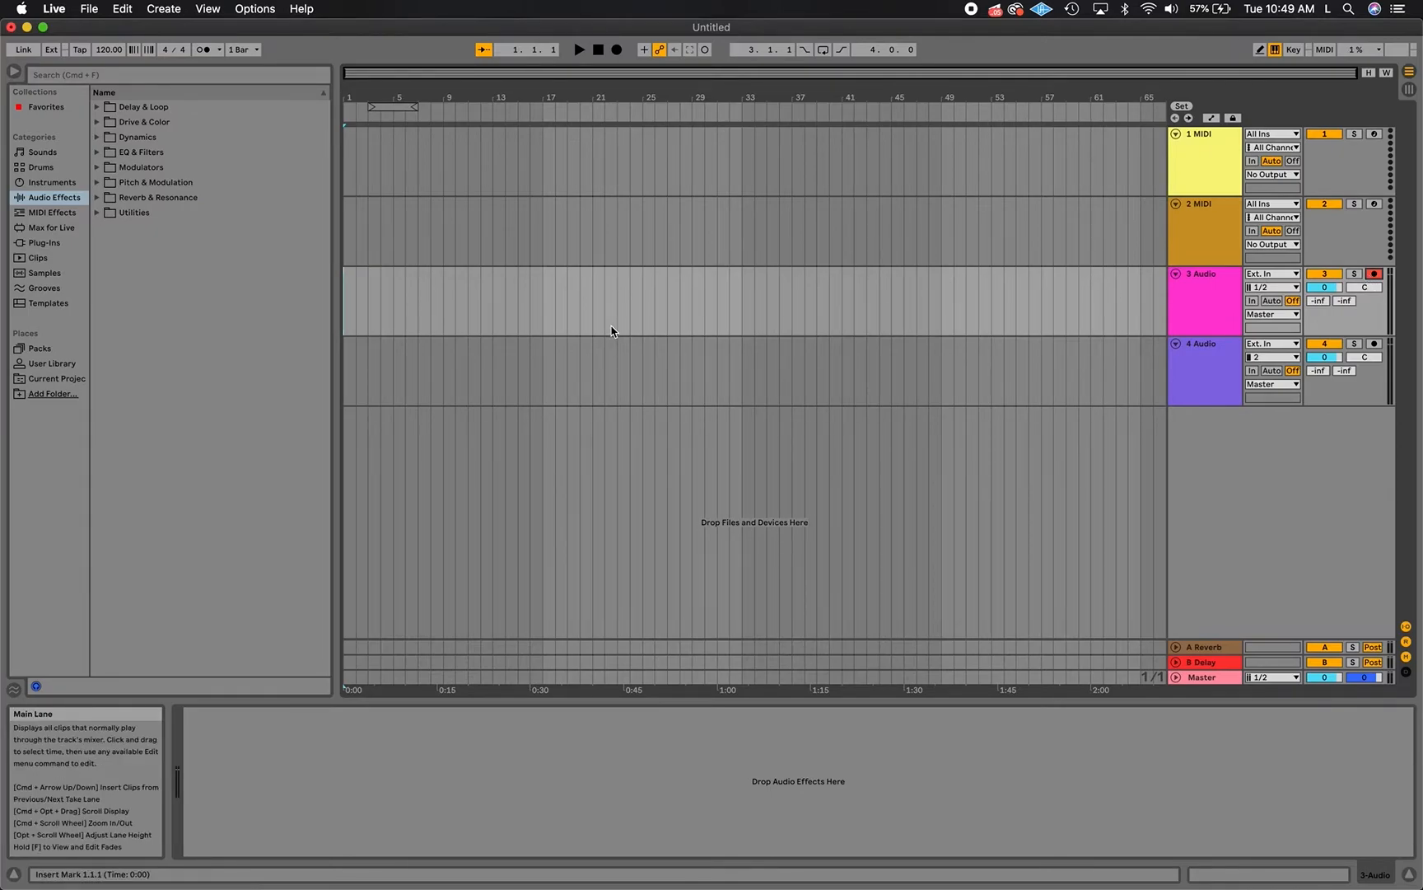
Add a MackieControl control surface in Live using Muse DAW Controller as input
{"action": "left_click", "coordinate": [53, 9]}
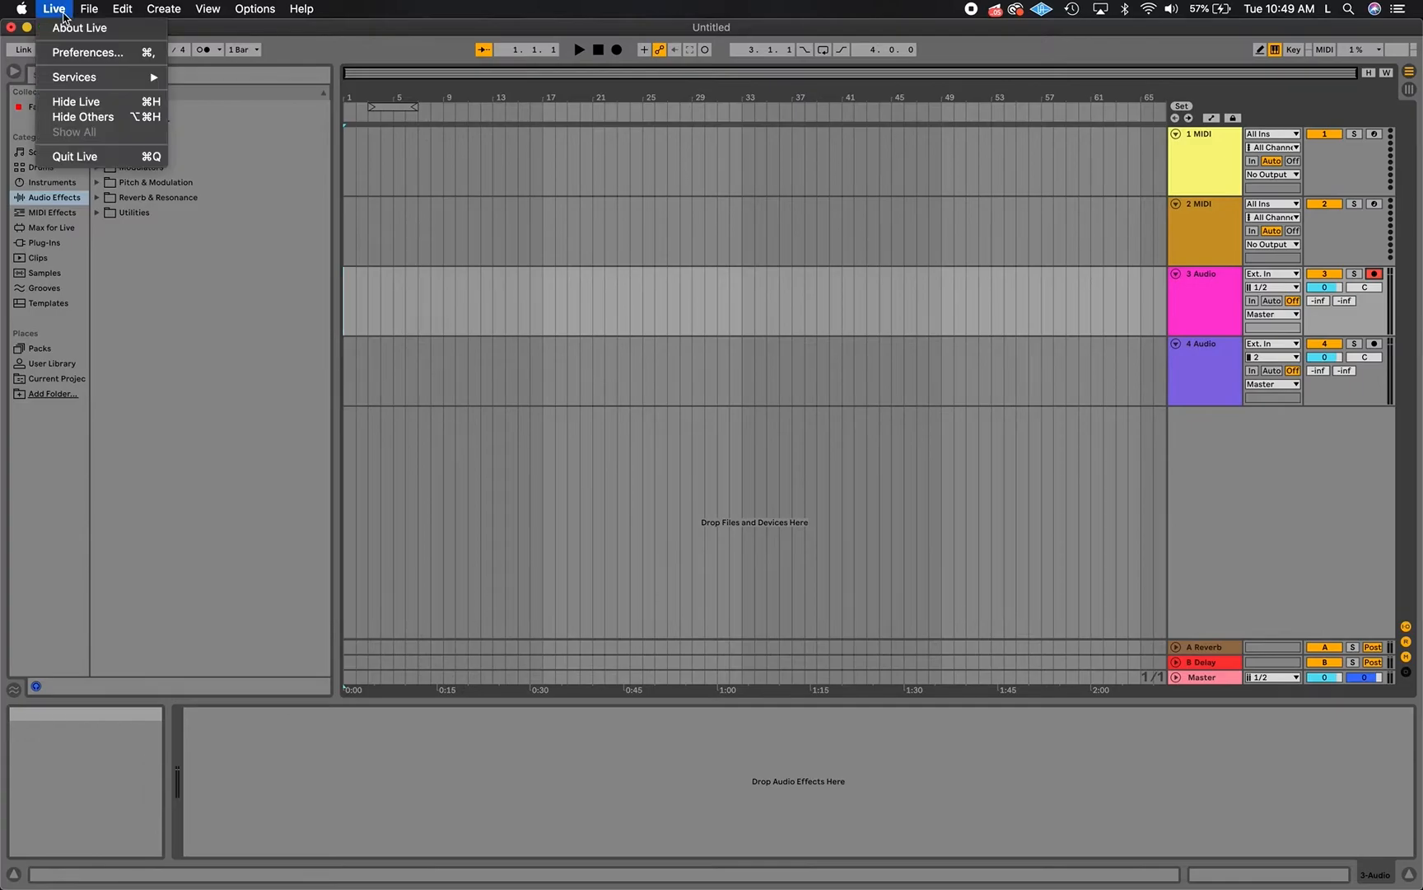
{"action": "left_click", "coordinate": [89, 51]}
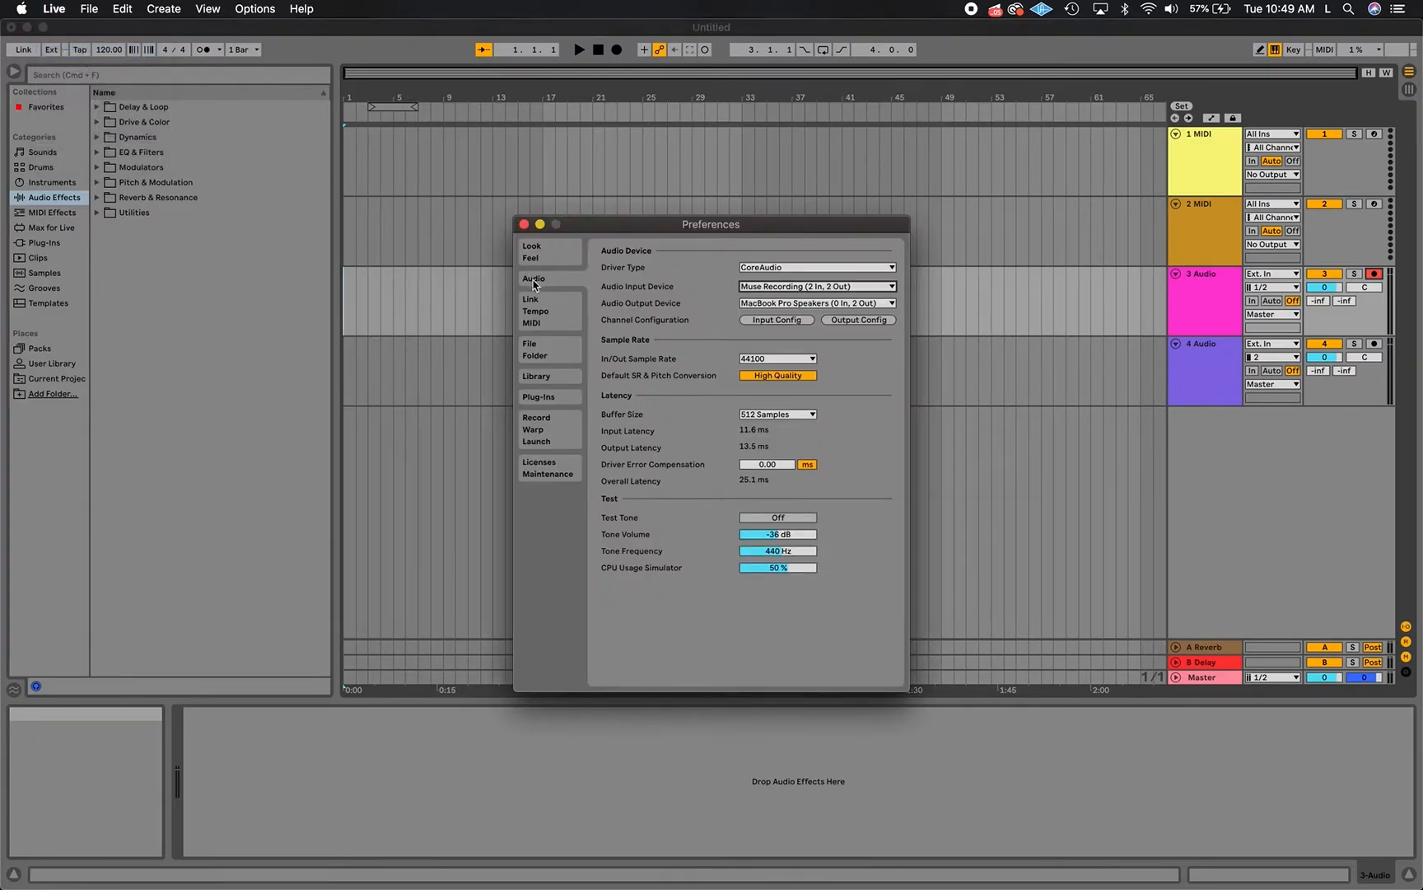
{"action": "left_click", "coordinate": [530, 304]}
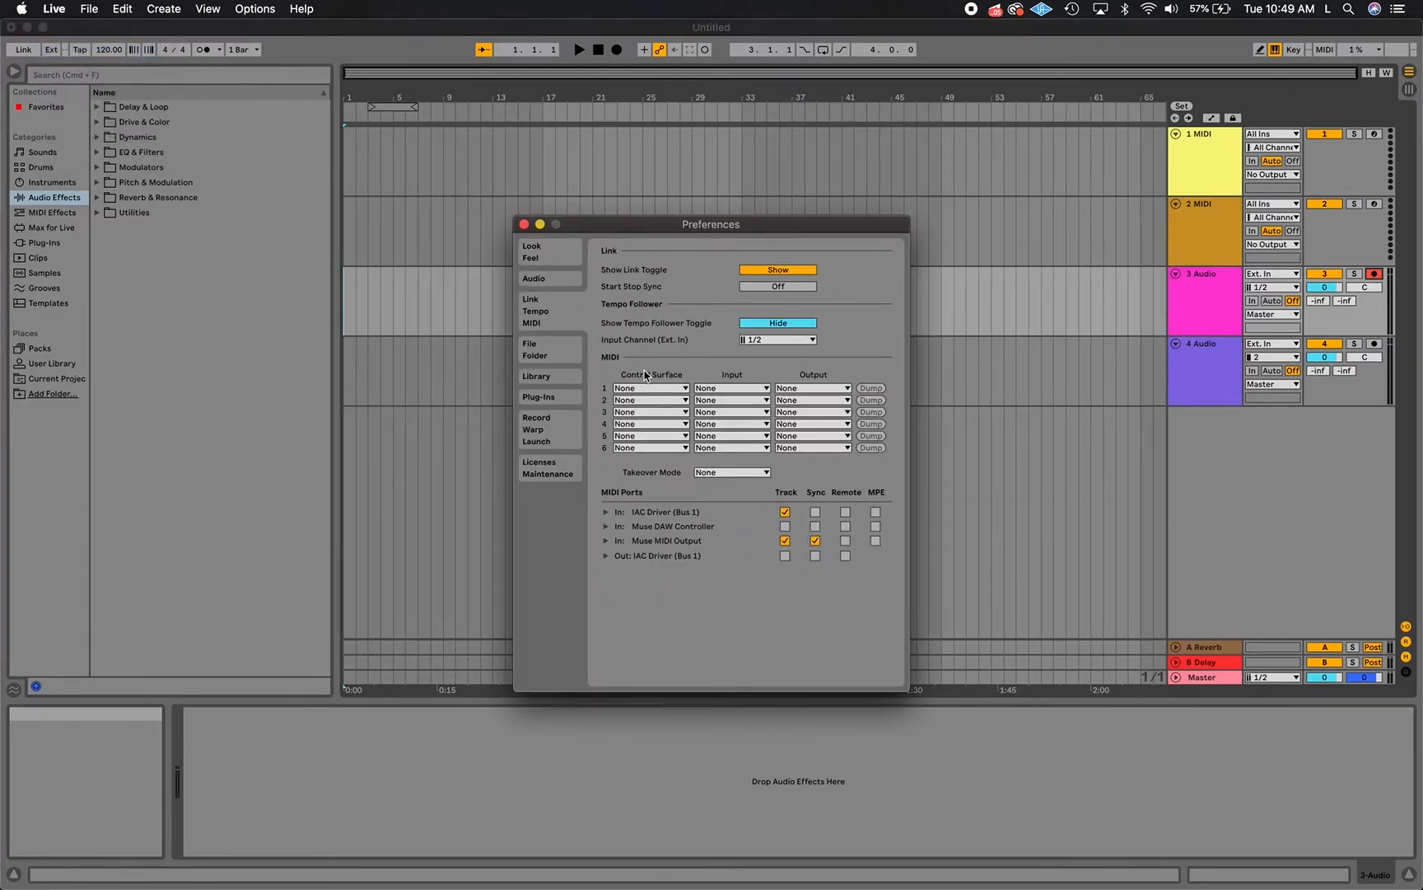
{"action": "left_click", "coordinate": [650, 387]}
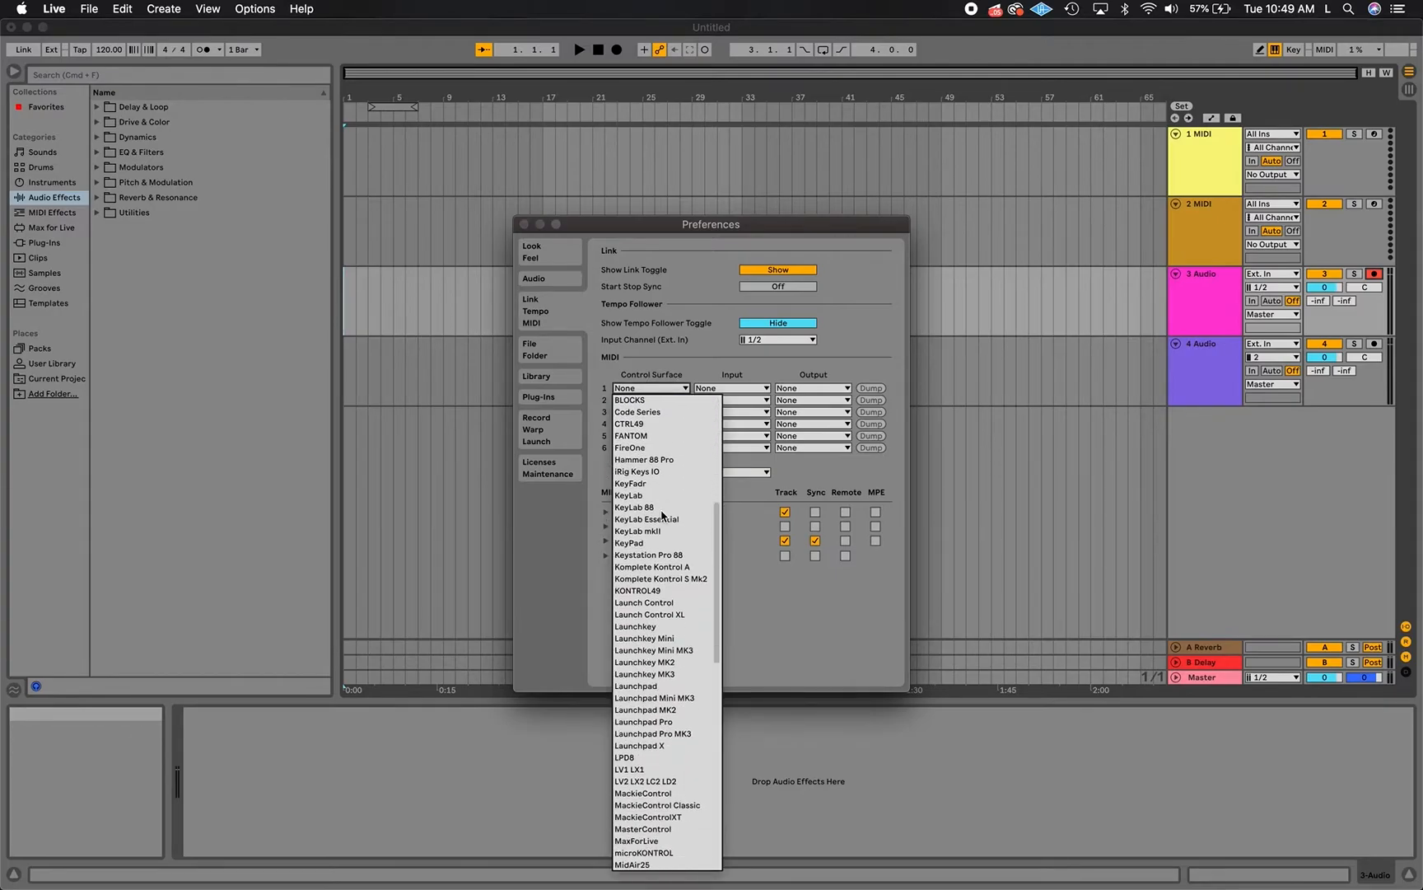
{"action": "left_click", "coordinate": [645, 794]}
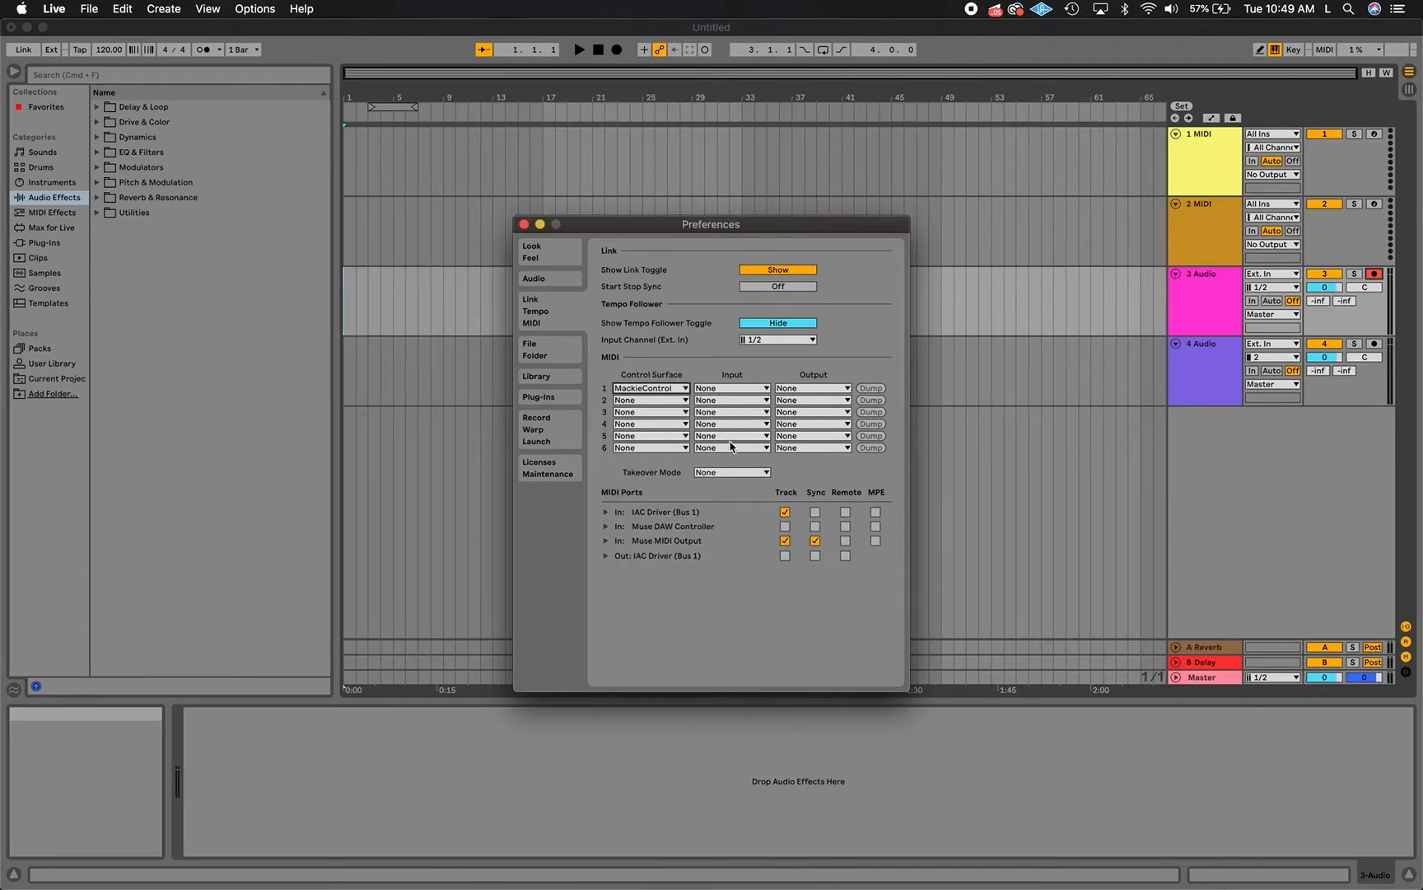
{"action": "left_click", "coordinate": [731, 387]}
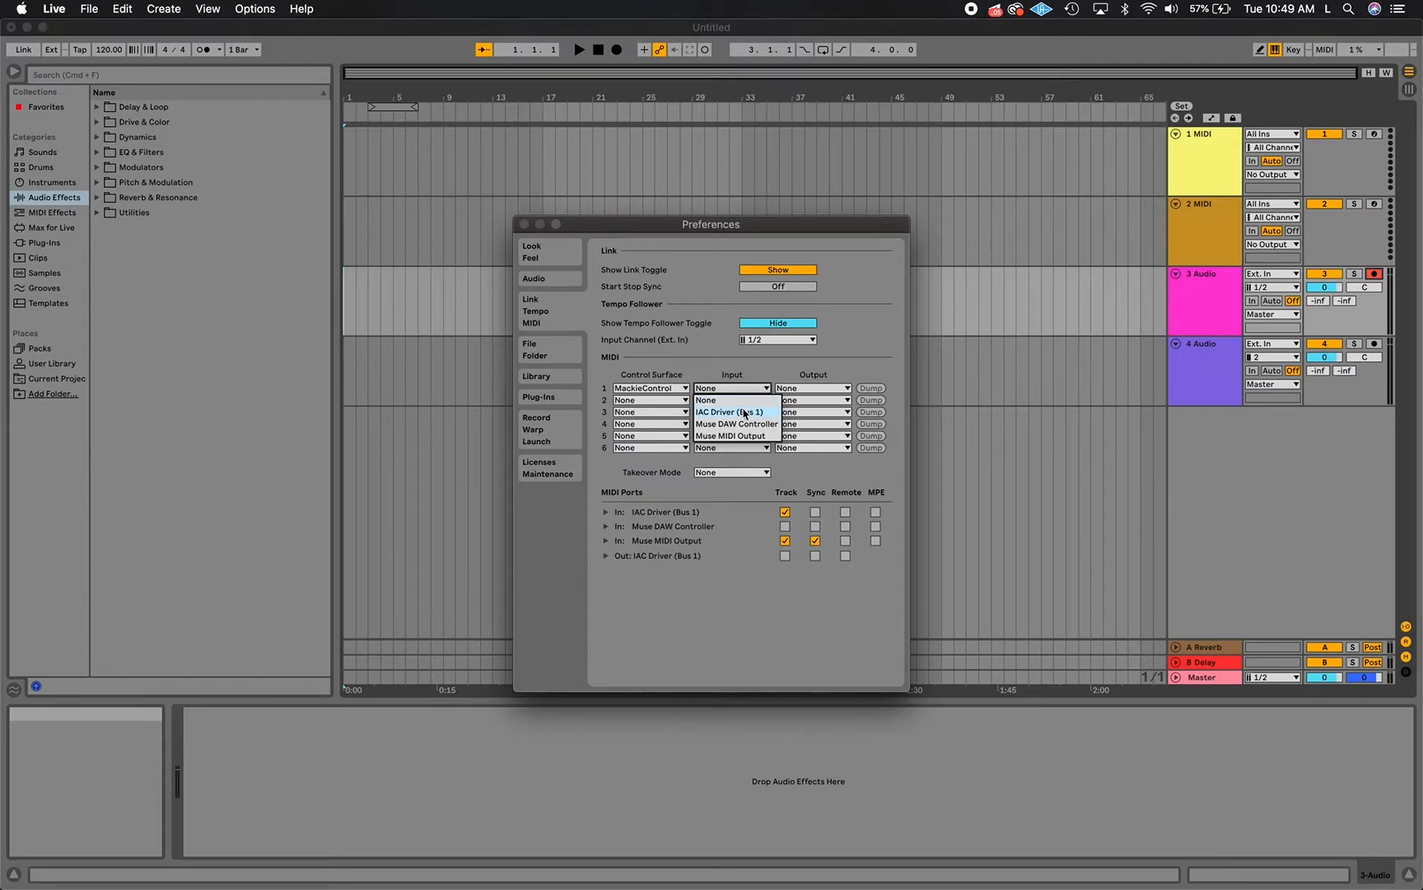
{"action": "left_click", "coordinate": [736, 424]}
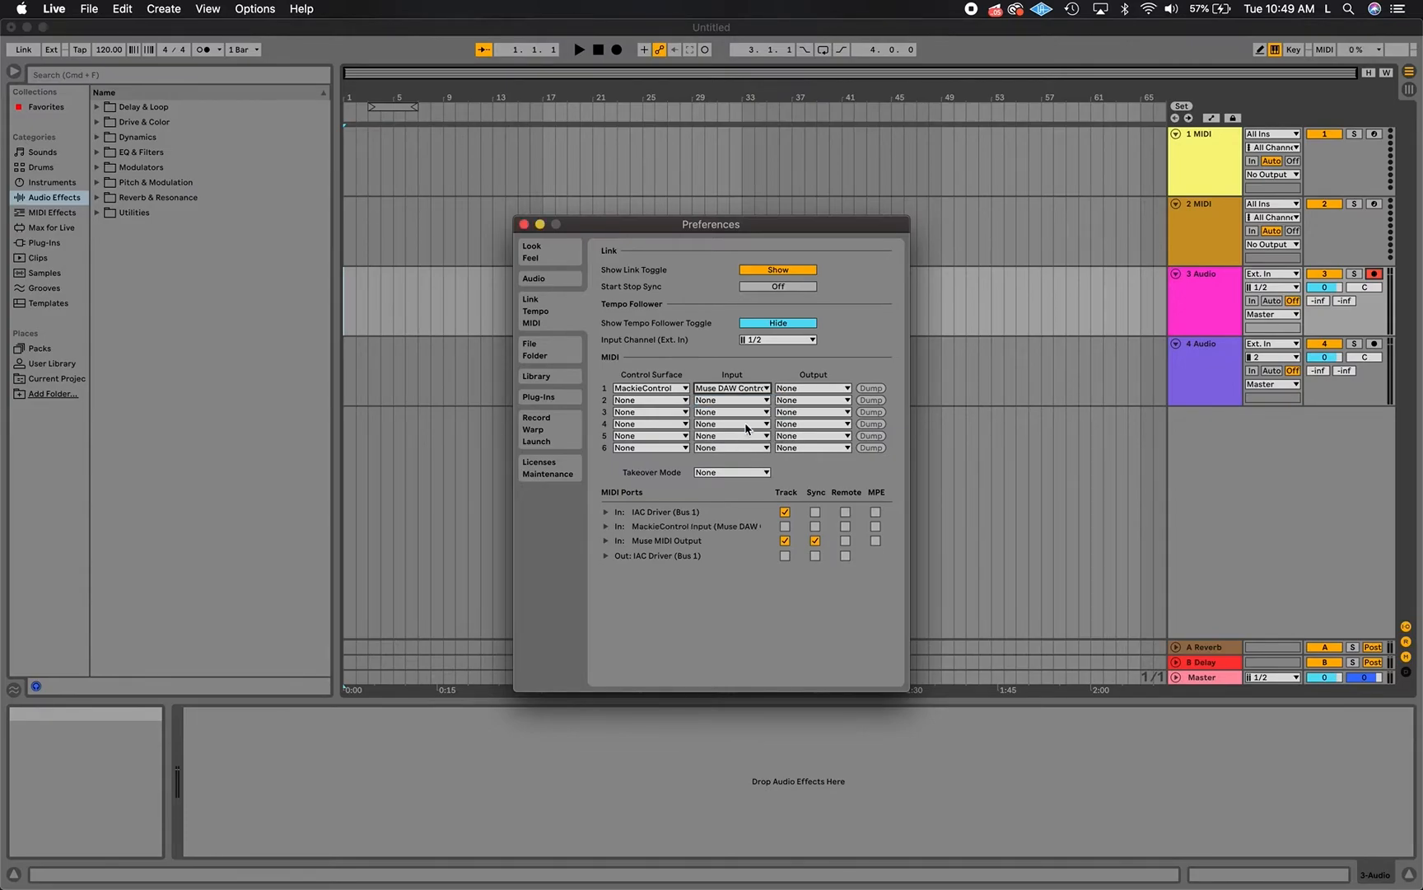
{"action": "left_click", "coordinate": [785, 525]}
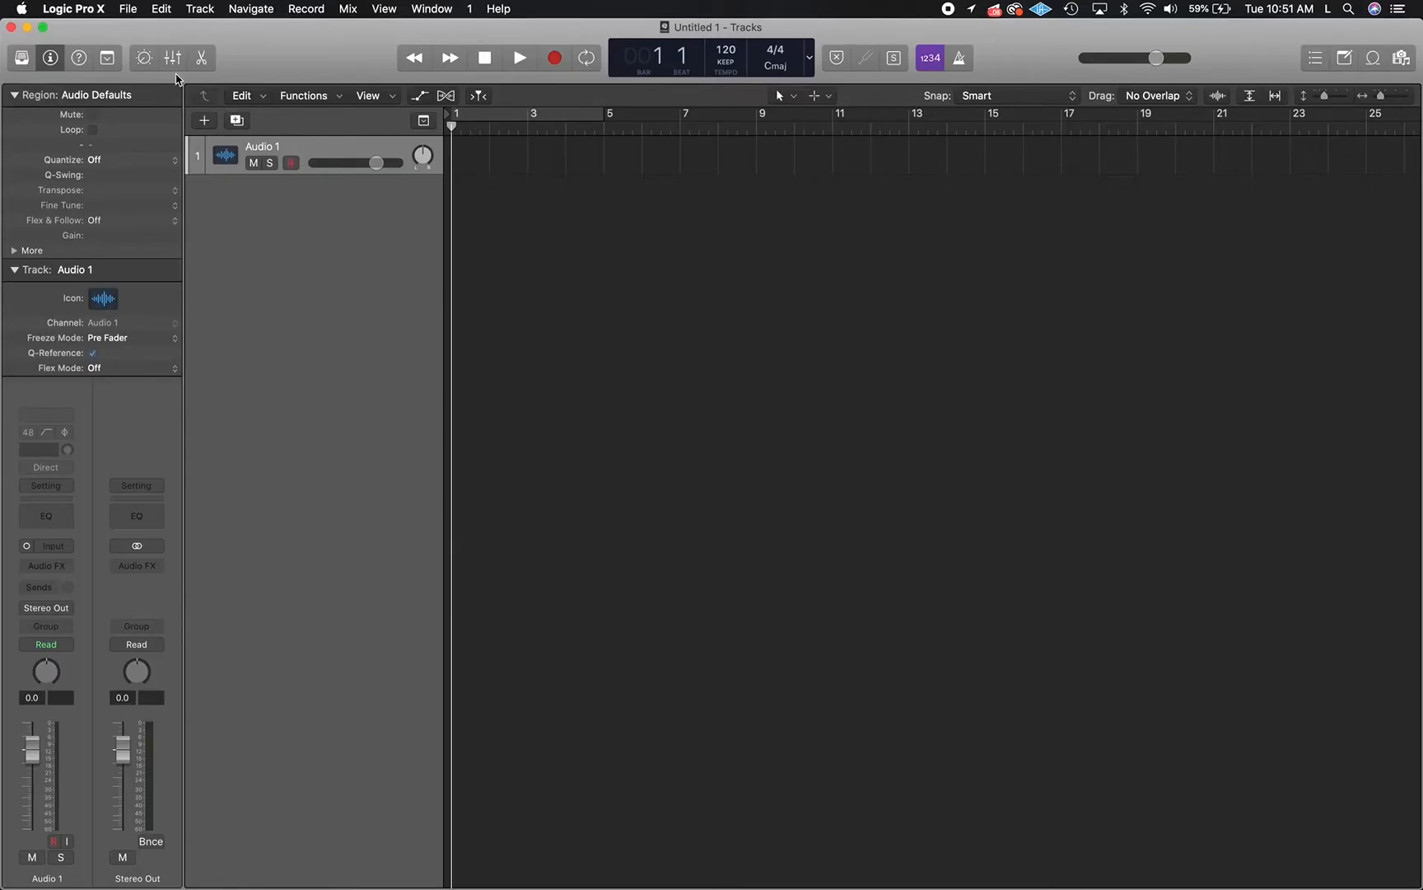
Uncheck Key Repeat on Logic's Record and Stop controller assignments
{"action": "left_click", "coordinate": [72, 9]}
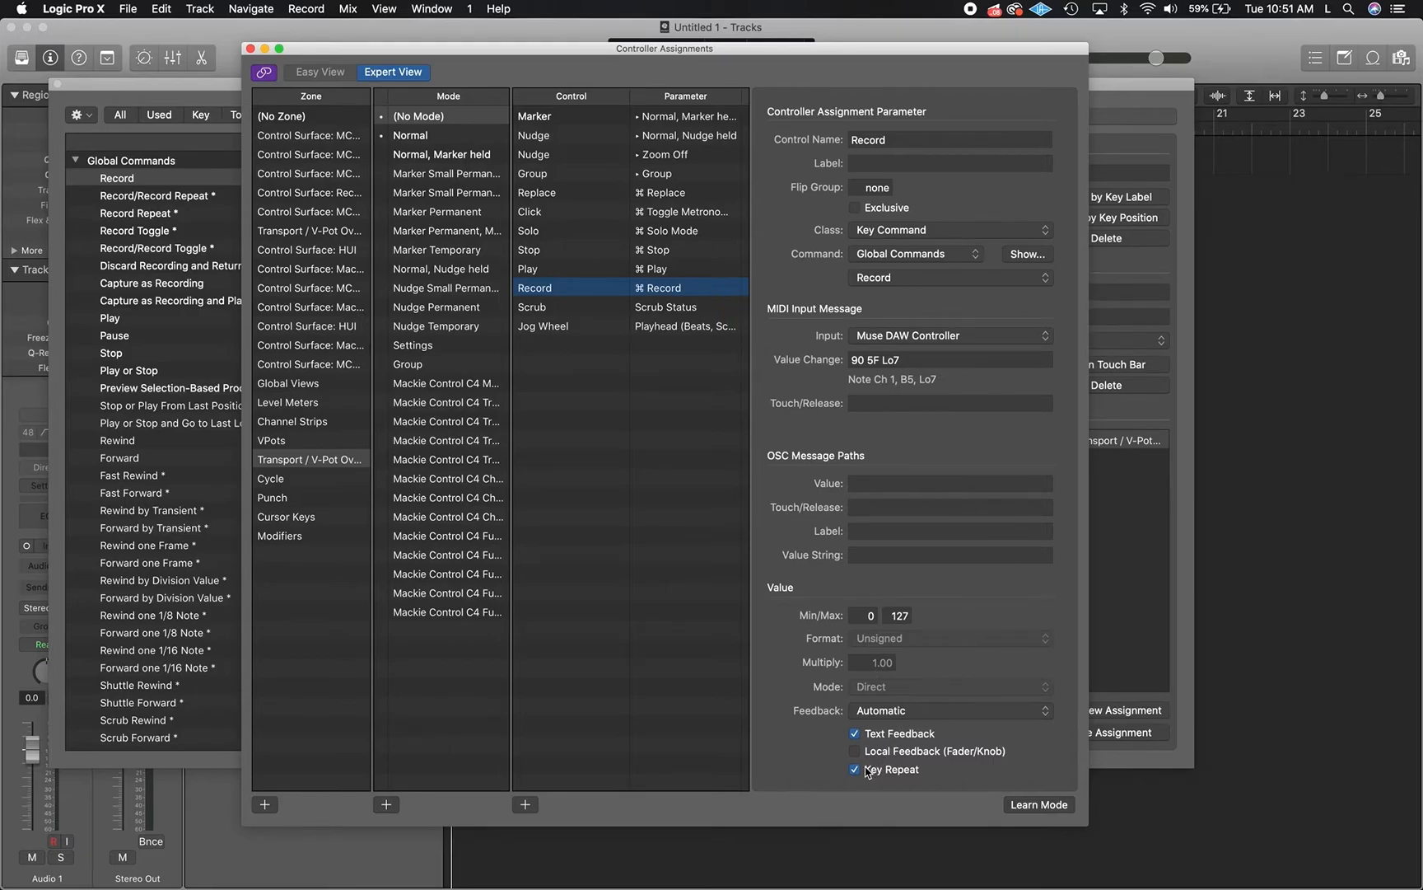
{"action": "left_click", "coordinate": [854, 769]}
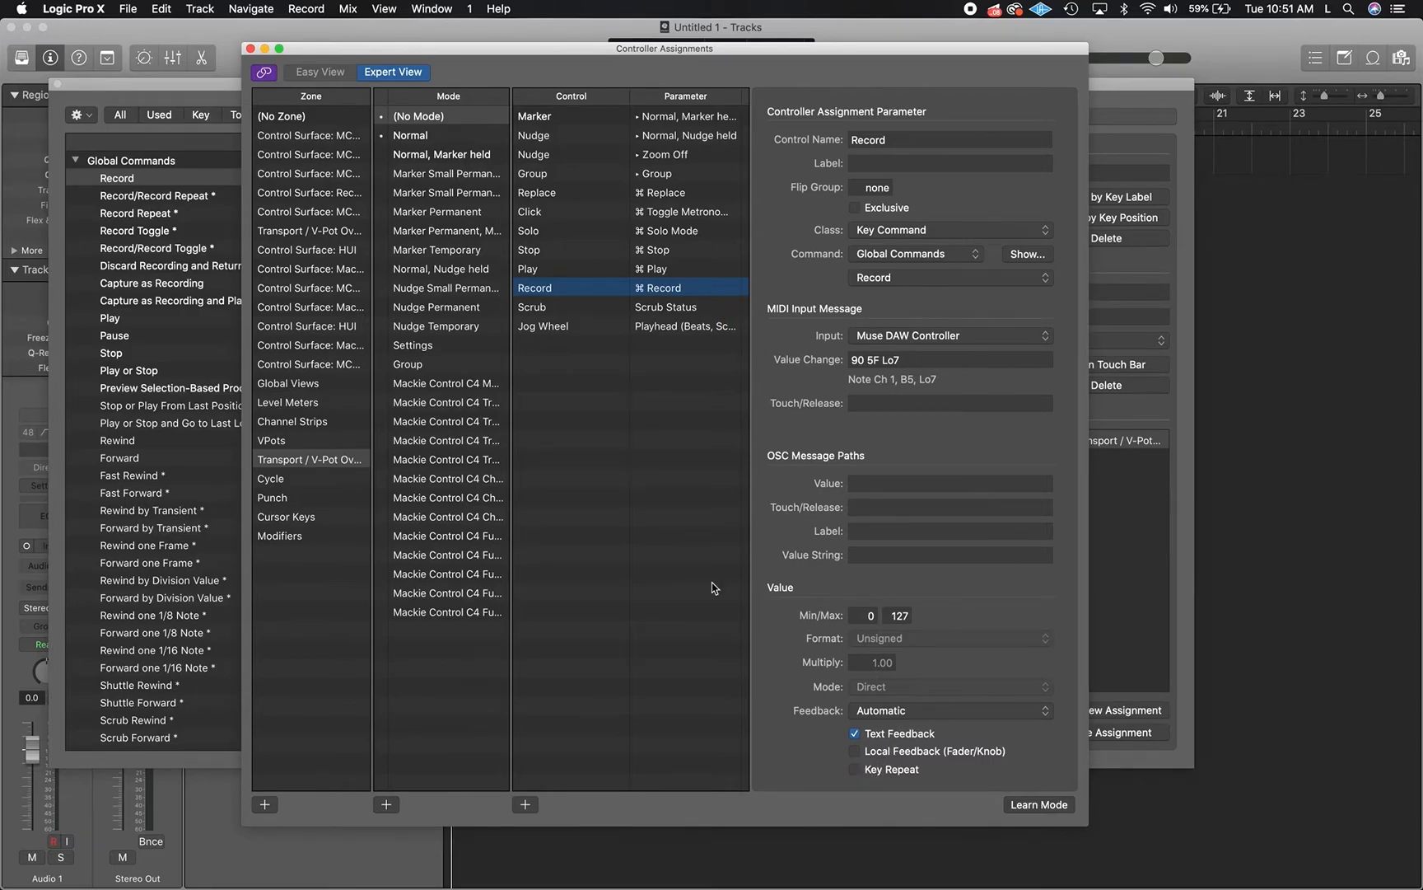
{"action": "left_click", "coordinate": [553, 249]}
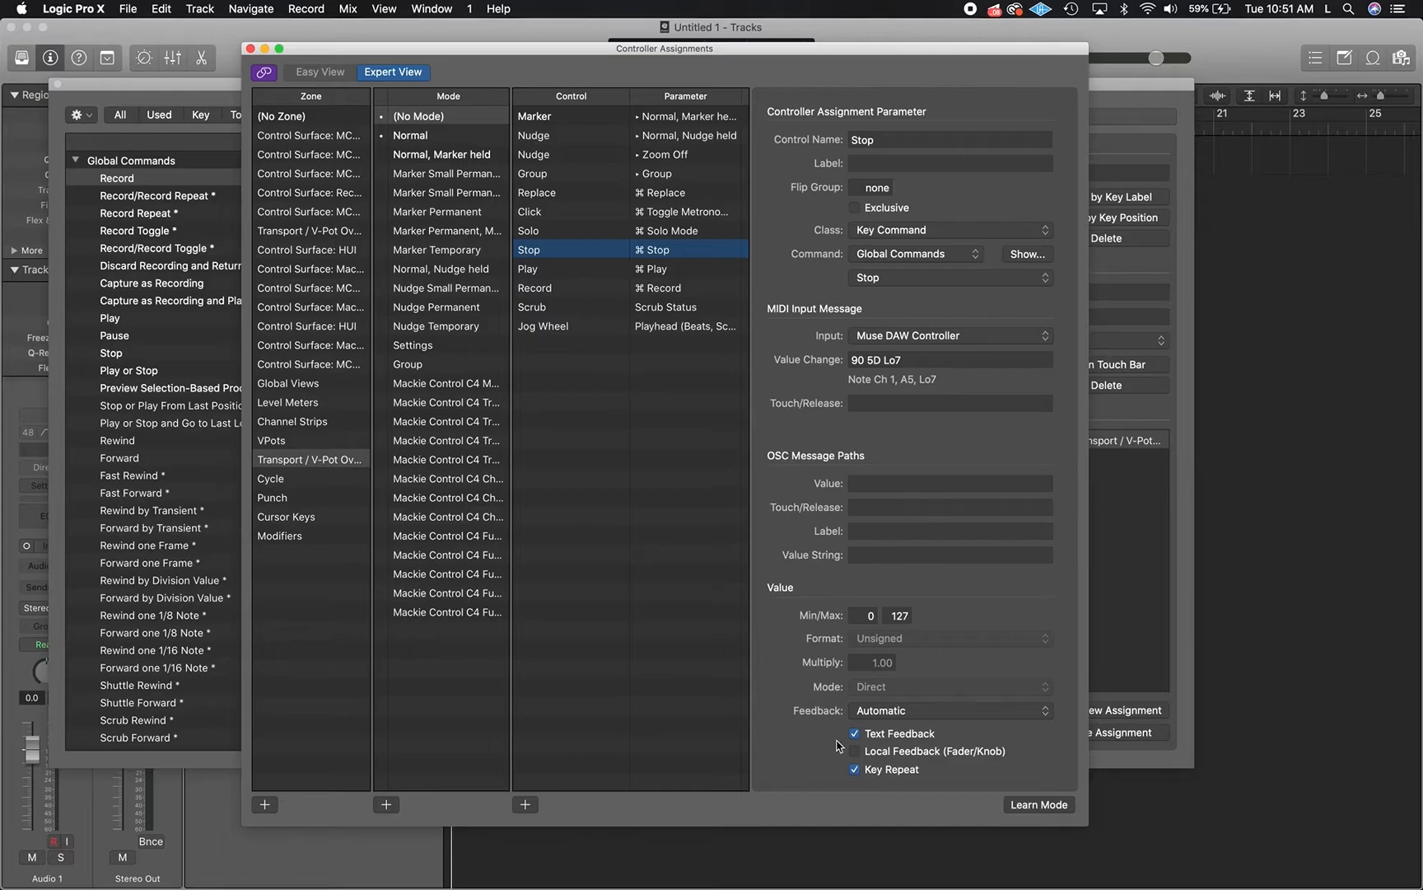
{"action": "left_click", "coordinate": [855, 770]}
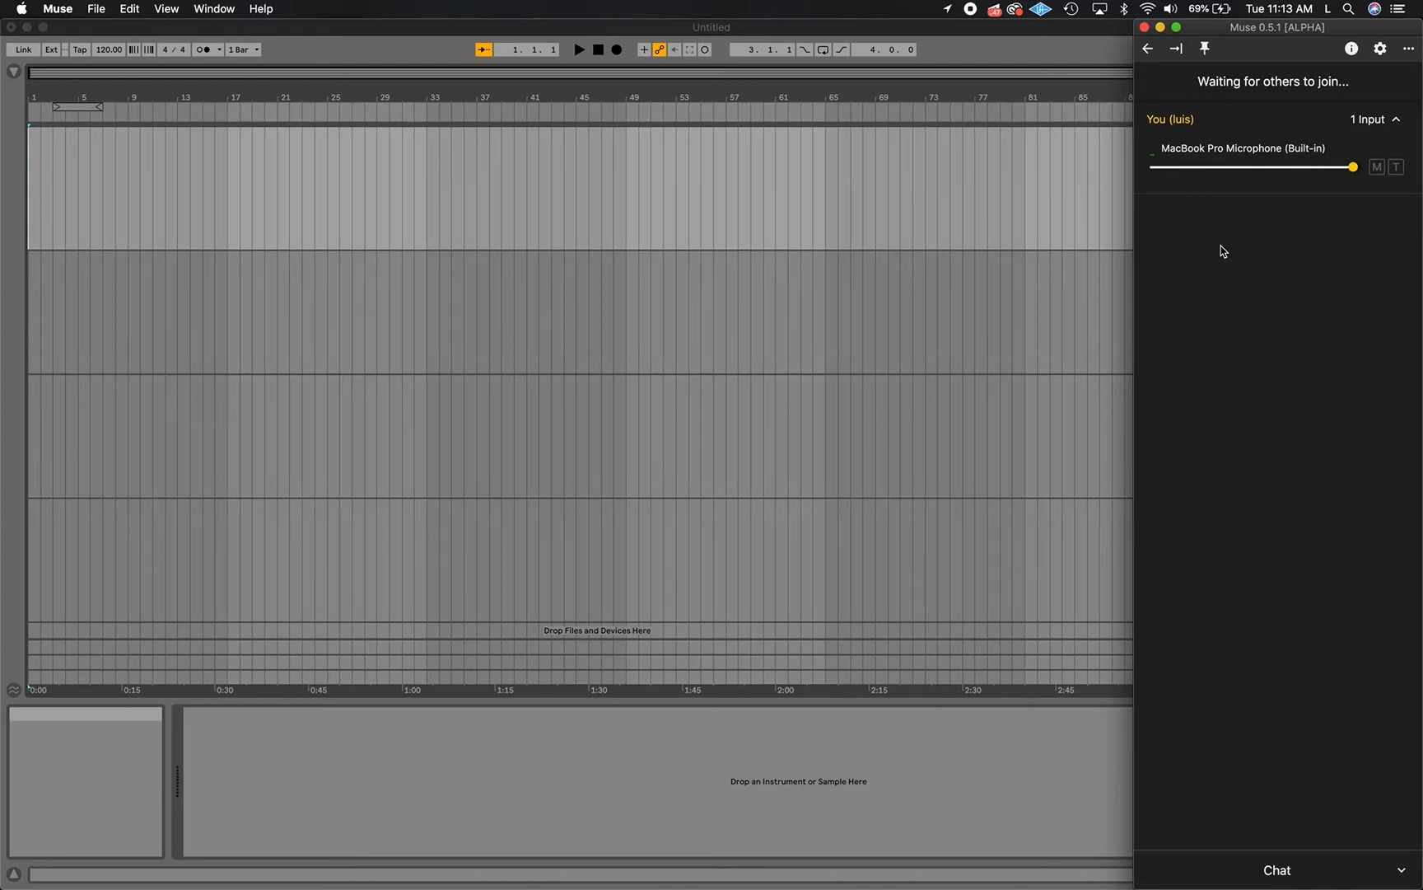
{"action": "mouse_move", "coordinate": [1330, 134]}
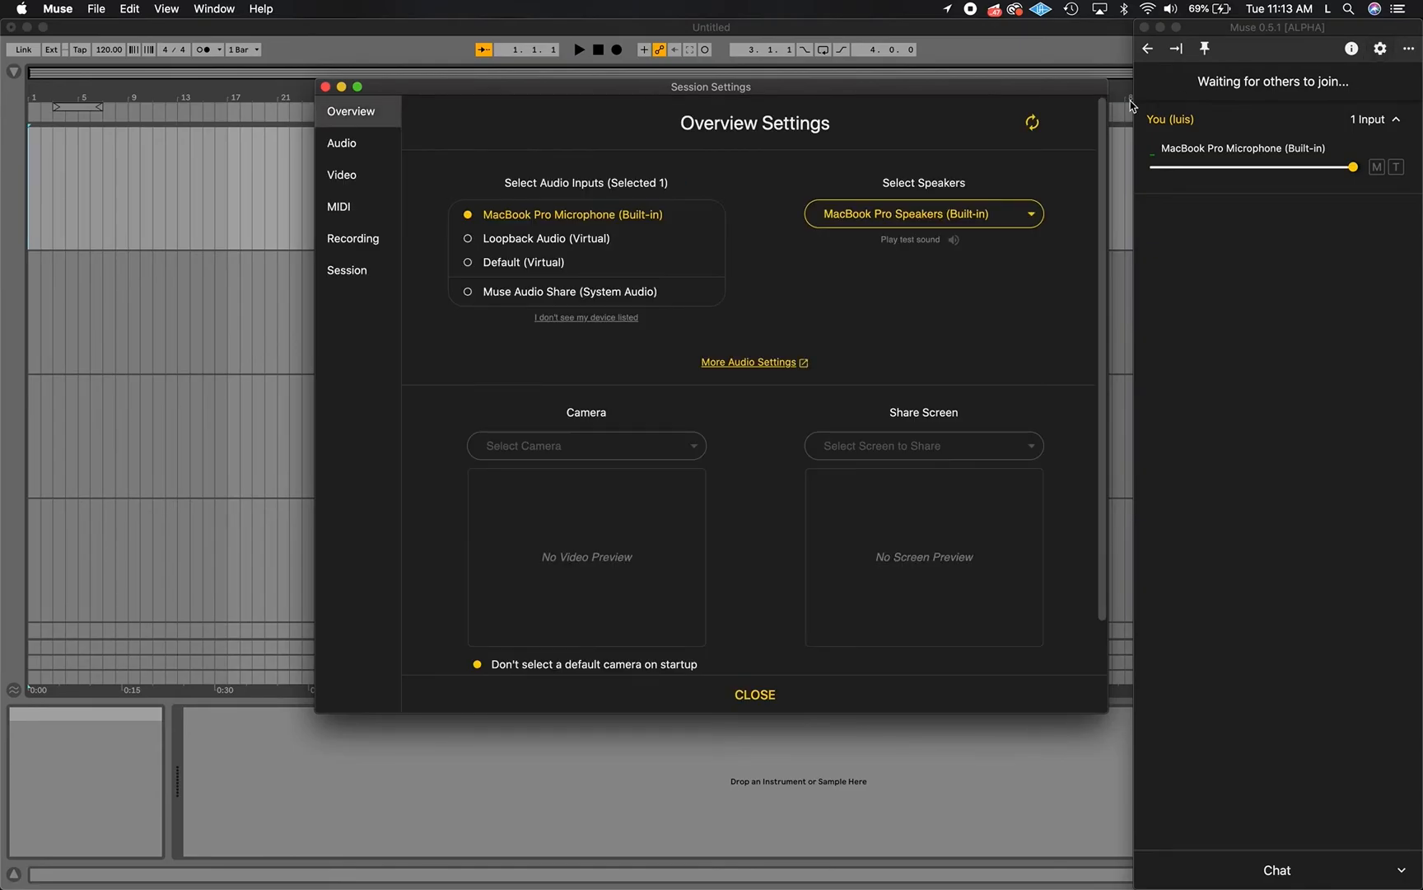
Open the Recording page of Muse's Session Settings and switch Pre-roll on
{"action": "left_click", "coordinate": [337, 263]}
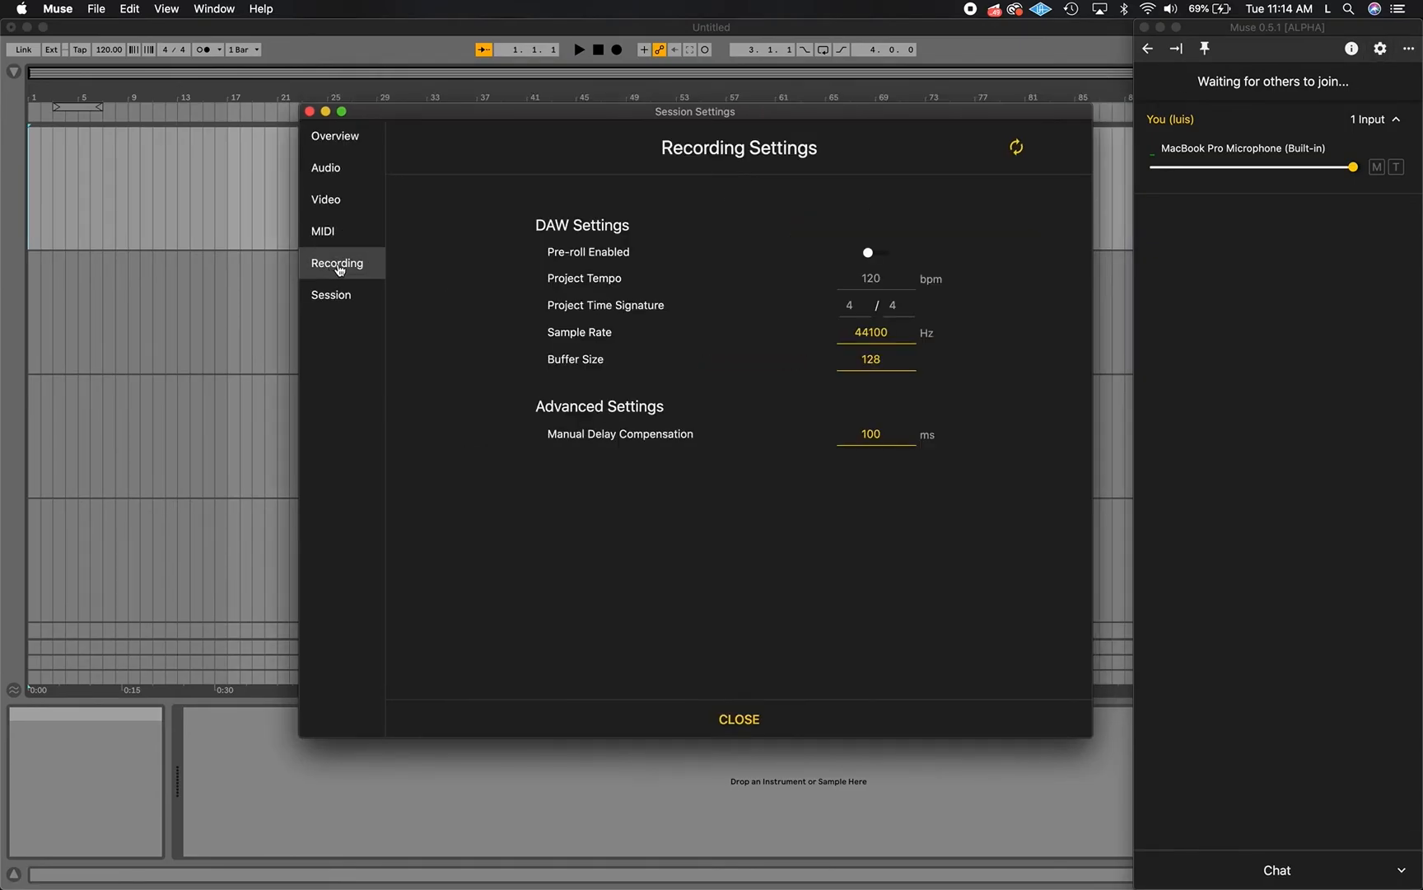
{"action": "mouse_move", "coordinate": [624, 252]}
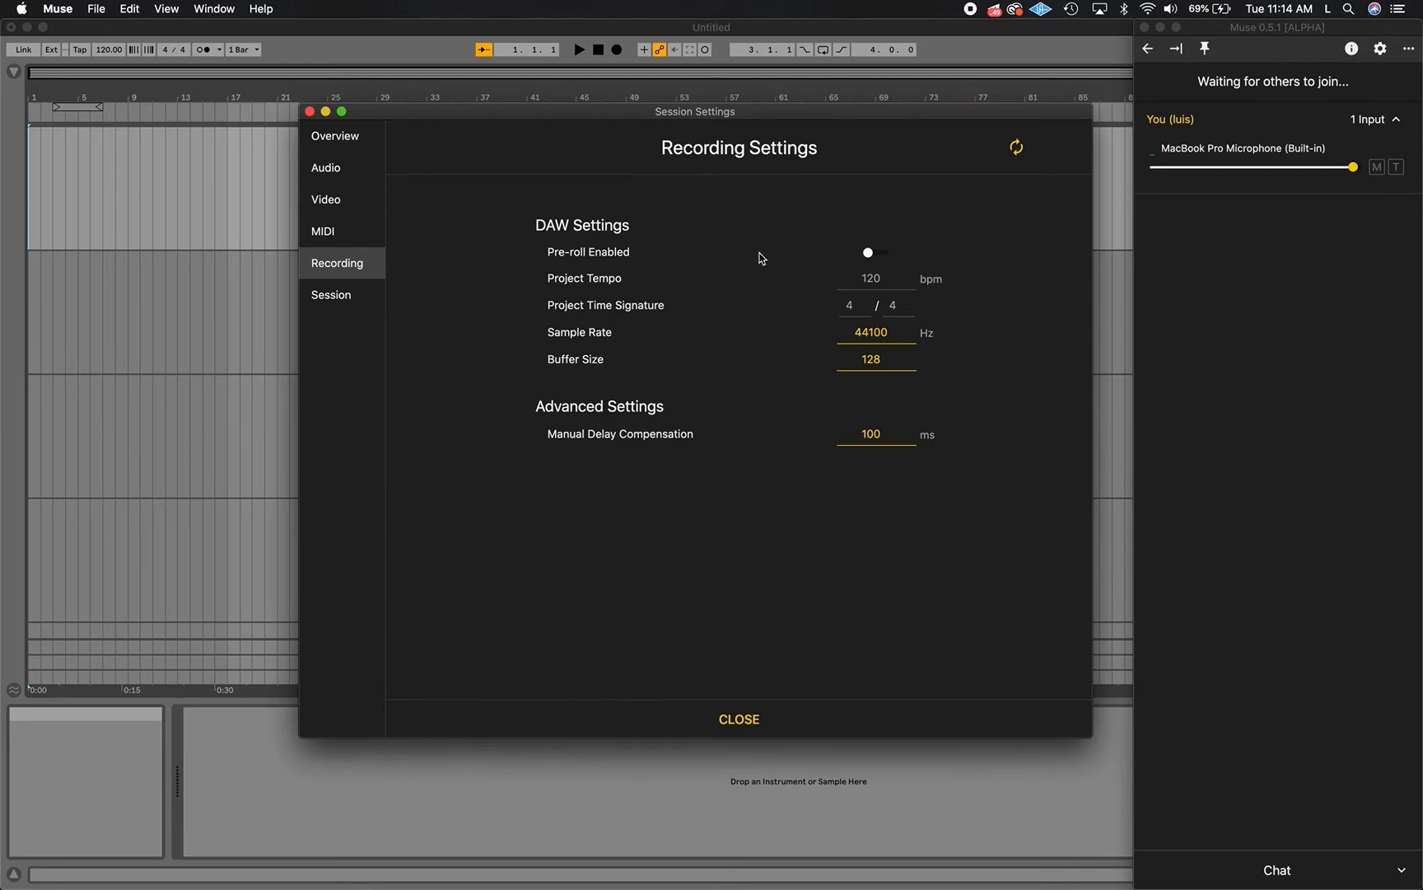
{"action": "left_click", "coordinate": [875, 252]}
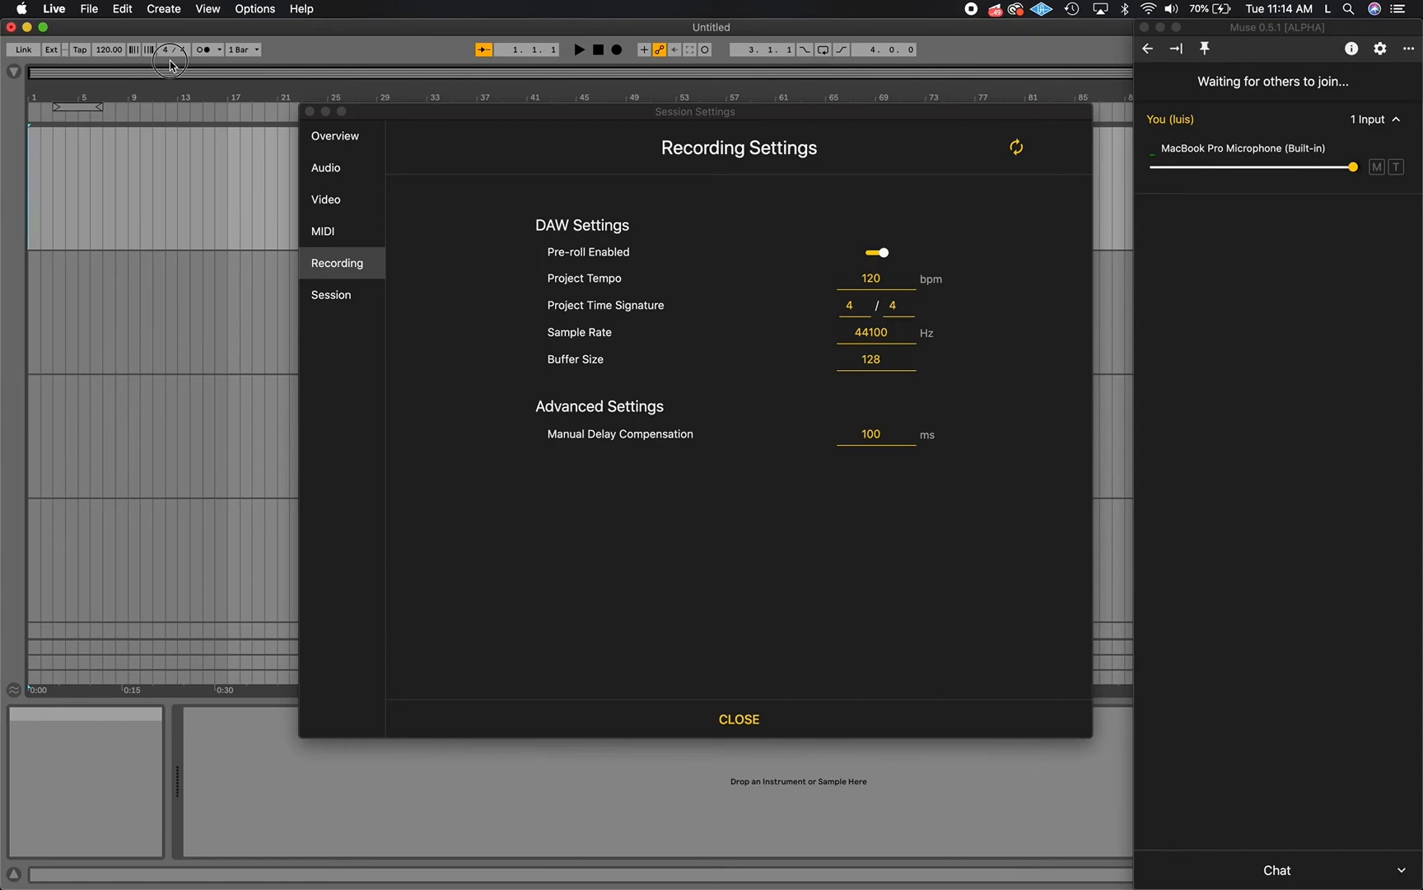
Show Live's Audio preferences, with Muse Recording as input at 44100 Hz
{"action": "left_click", "coordinate": [54, 9]}
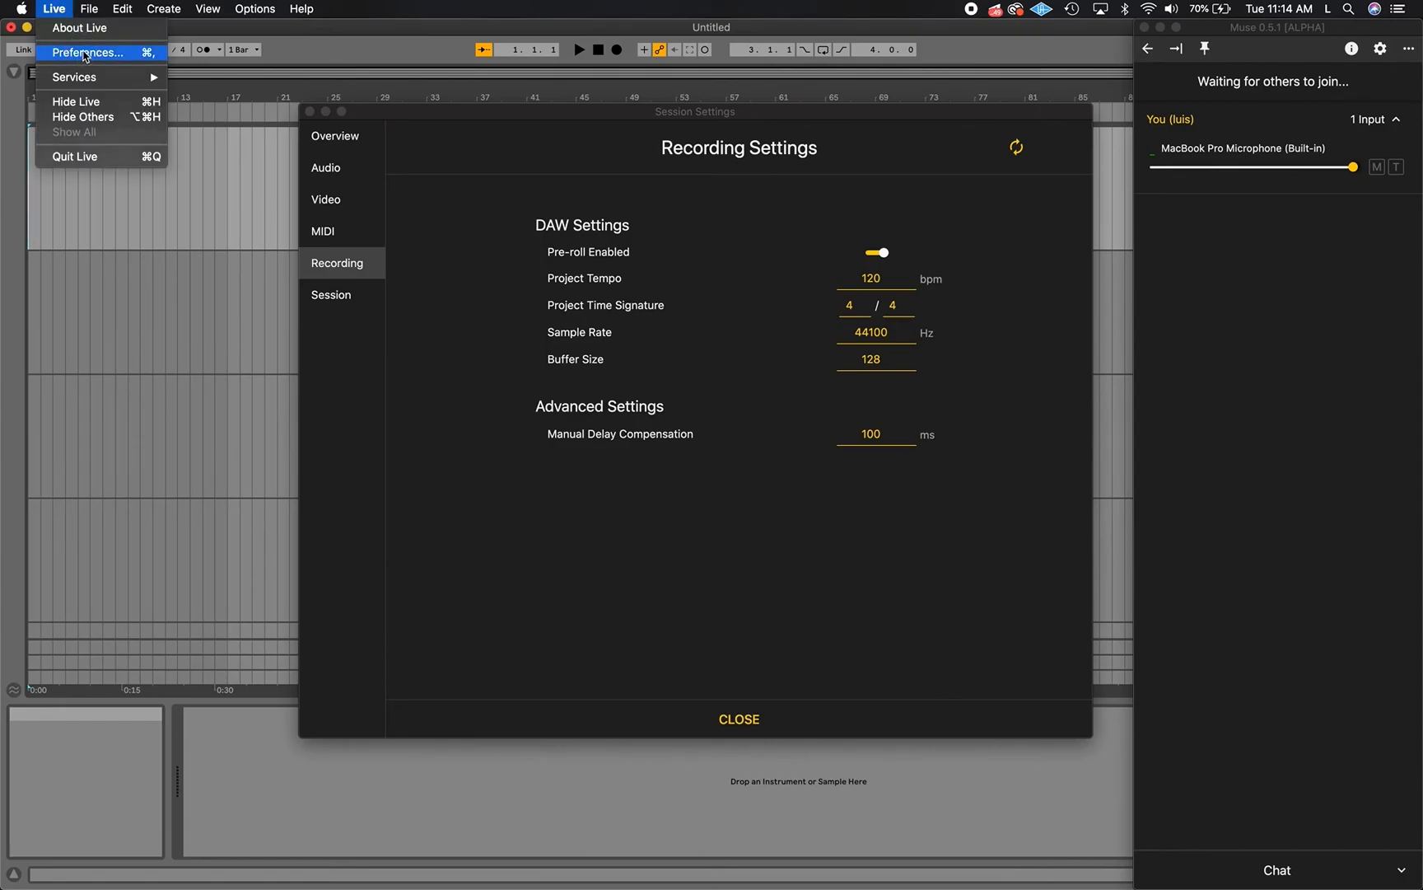
{"action": "left_click", "coordinate": [80, 53]}
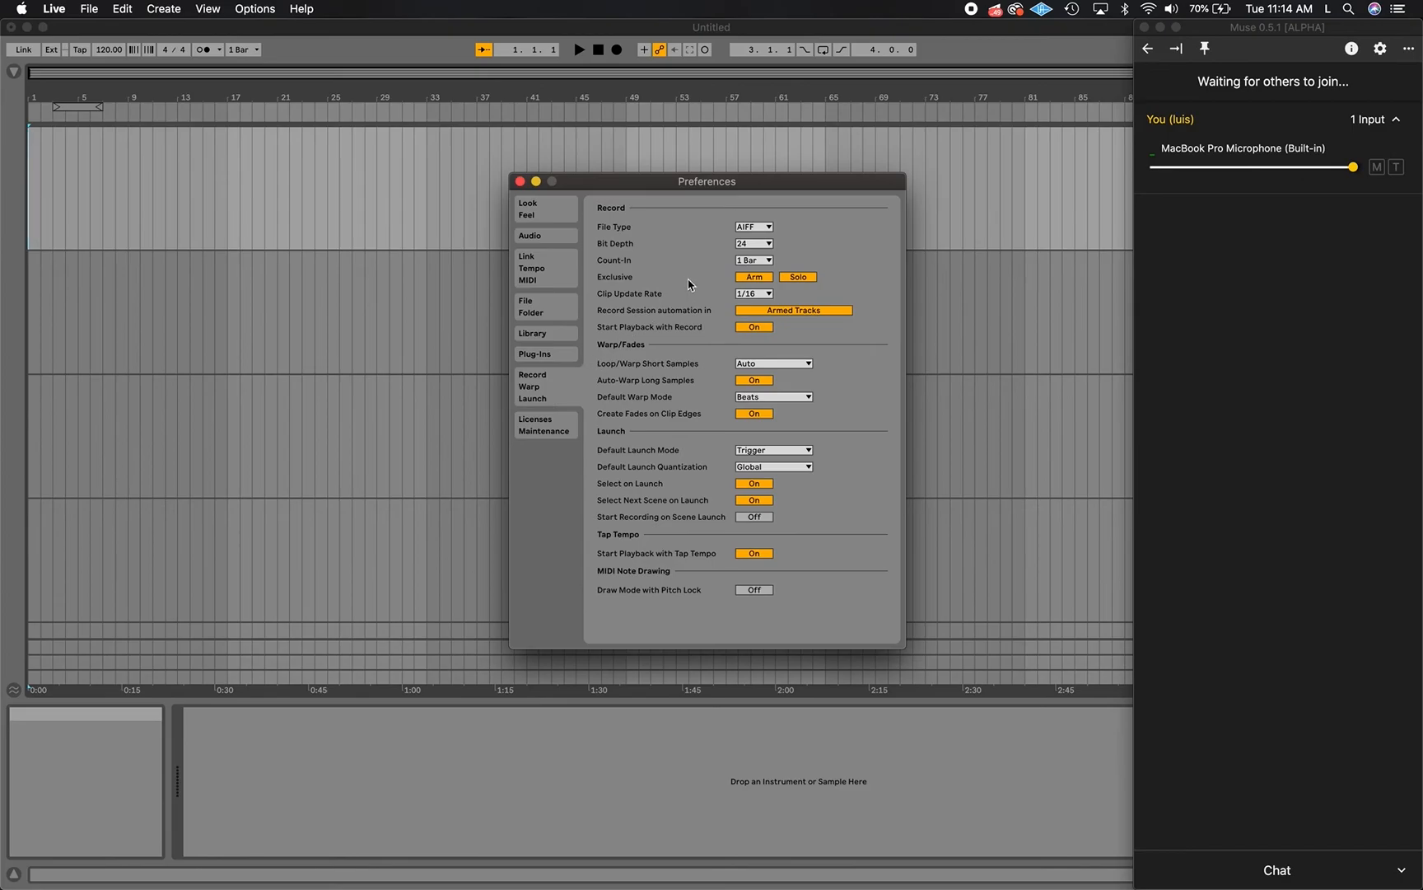
{"action": "left_click", "coordinate": [529, 235]}
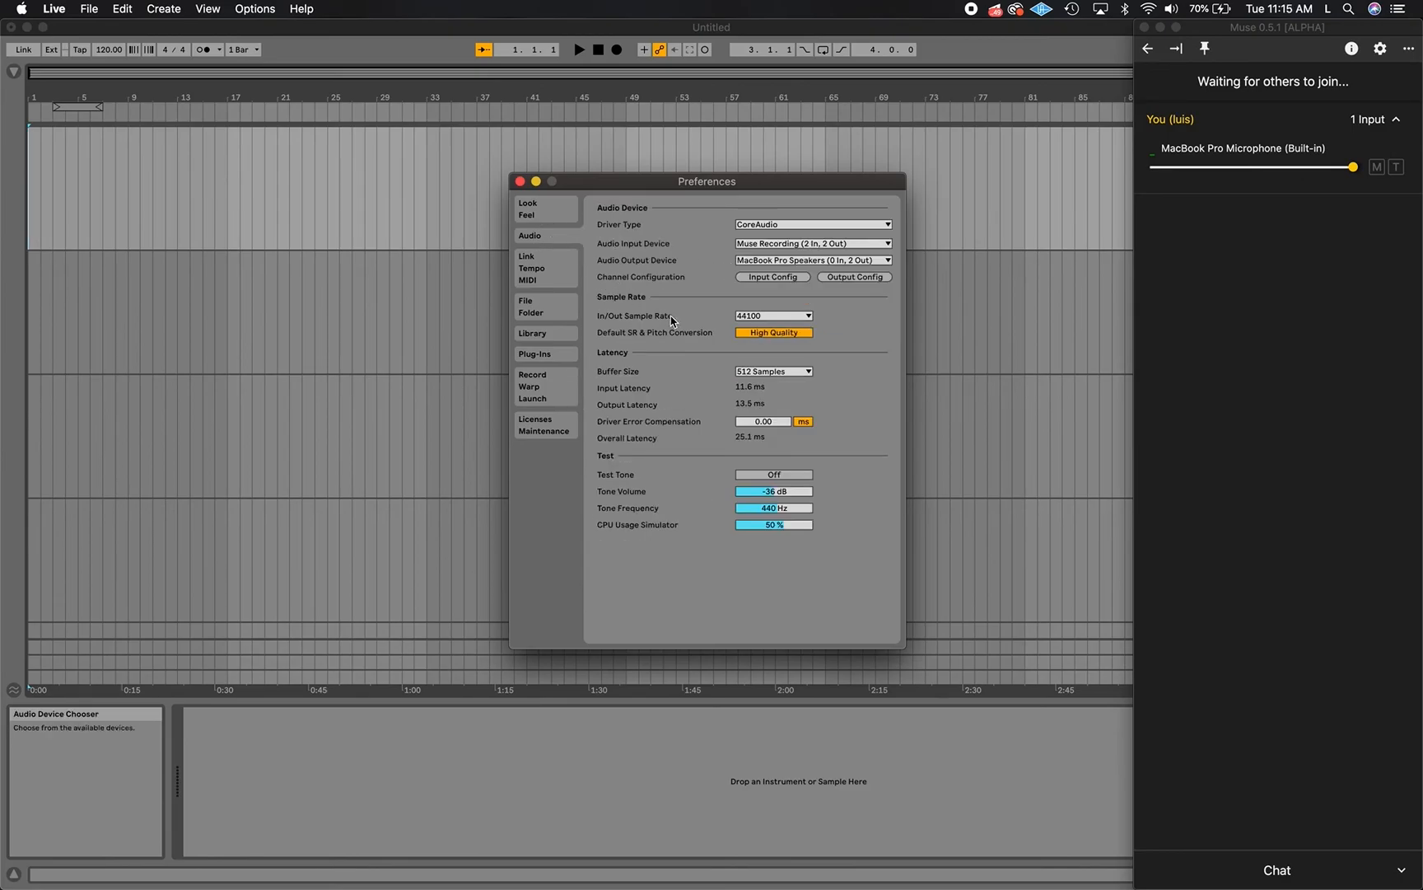
{"action": "mouse_move", "coordinate": [691, 375]}
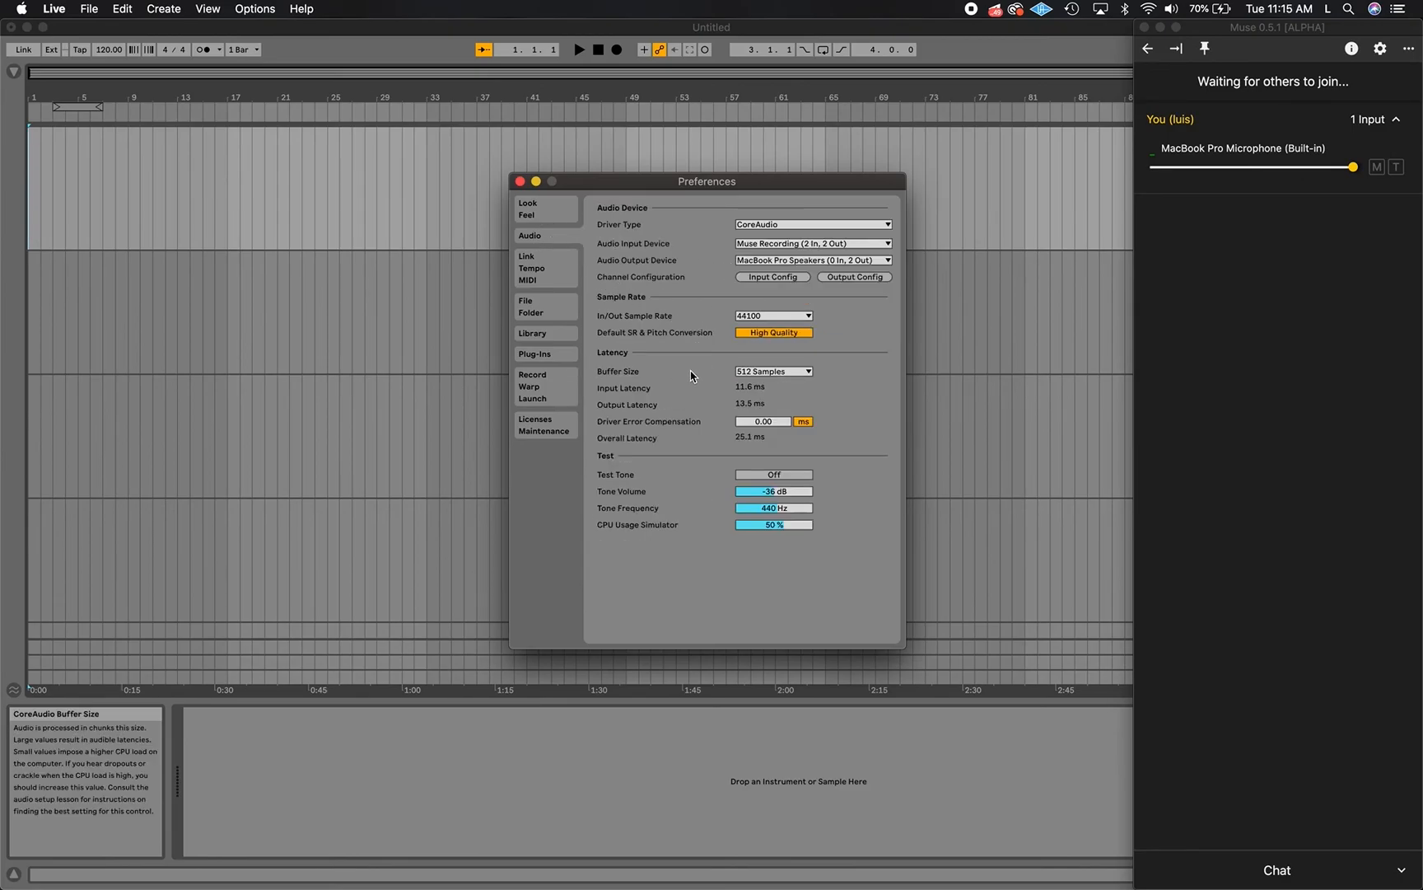